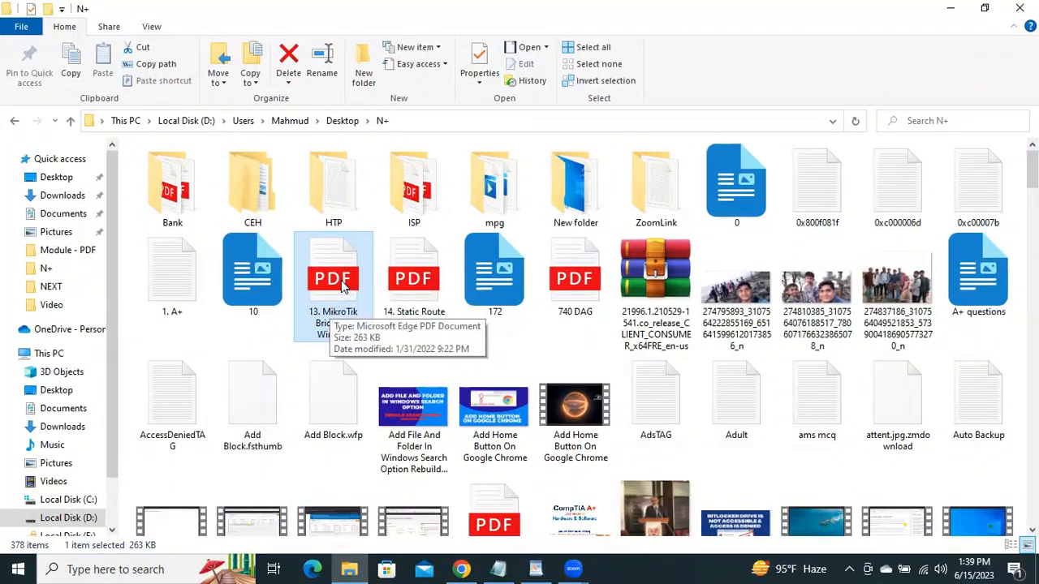
- Open the MikroTik Bridge & Wireless PDF from the N+ folder with Google Chrome
double_click(333, 278)
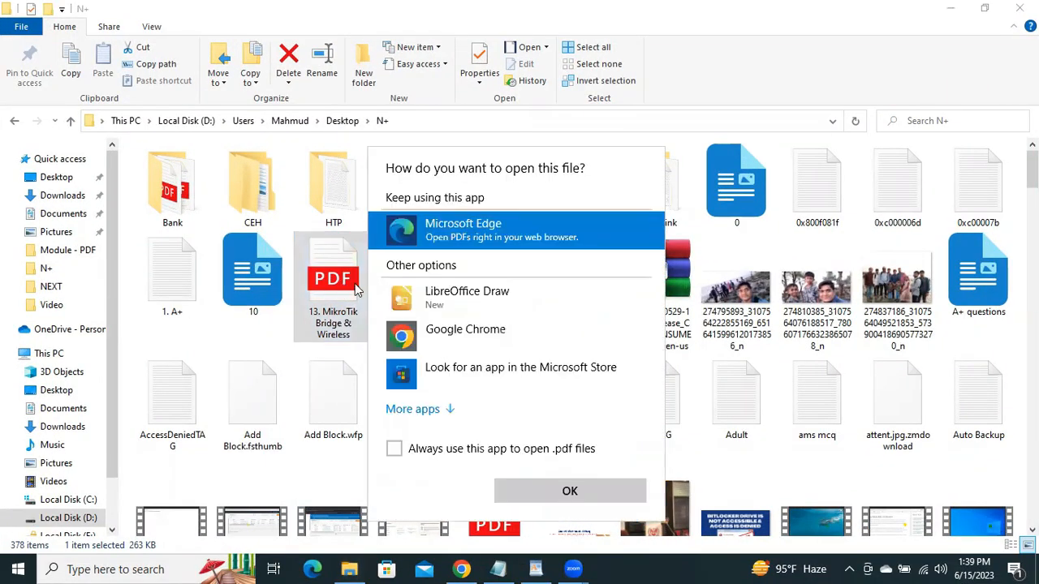
click(466, 328)
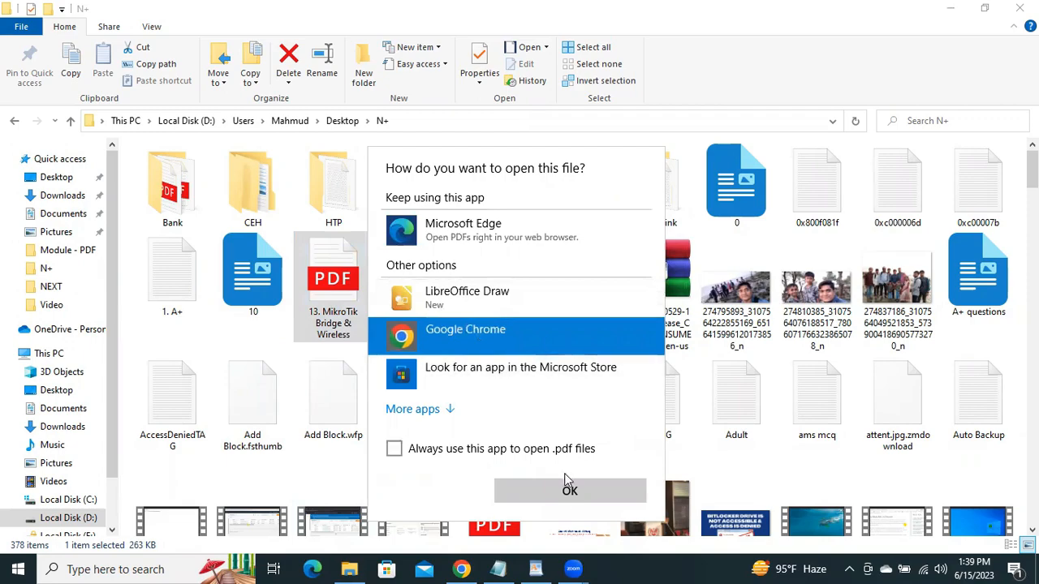
click(569, 491)
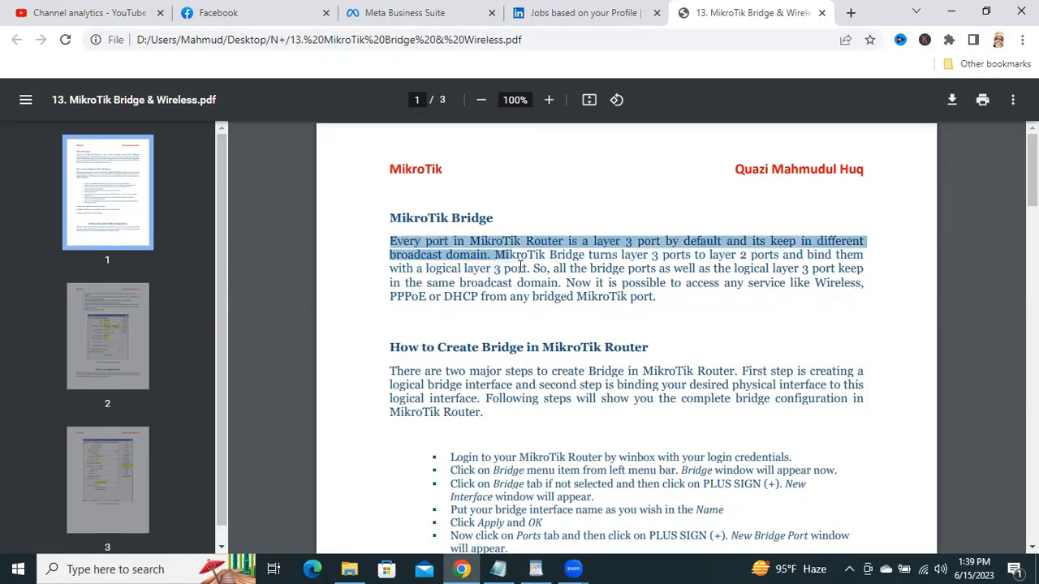
- Copy the PDF's first paragraph through the right-click menu
drag(489, 255, 656, 296)
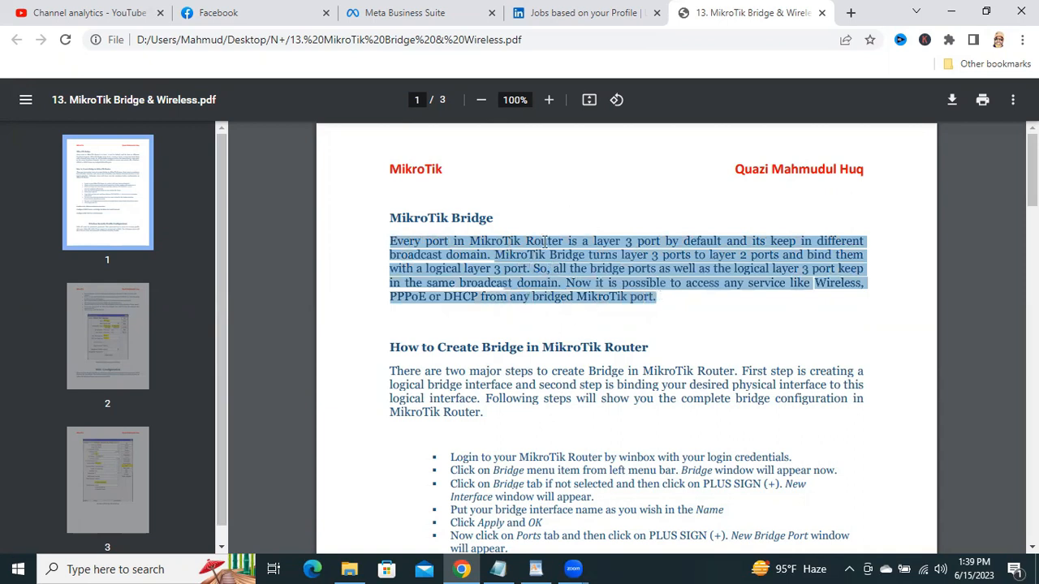
right_click(552, 252)
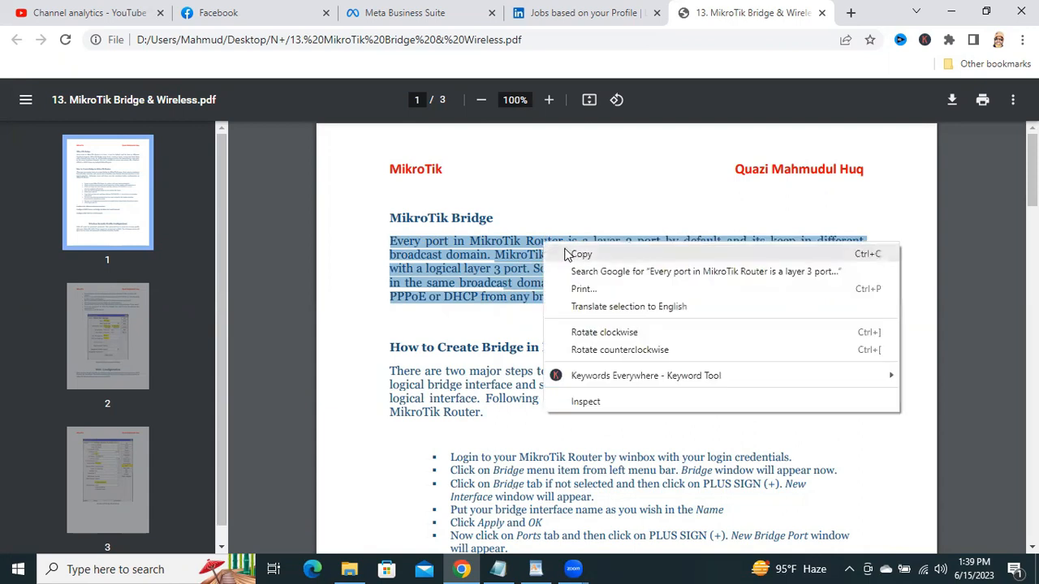
click(528, 473)
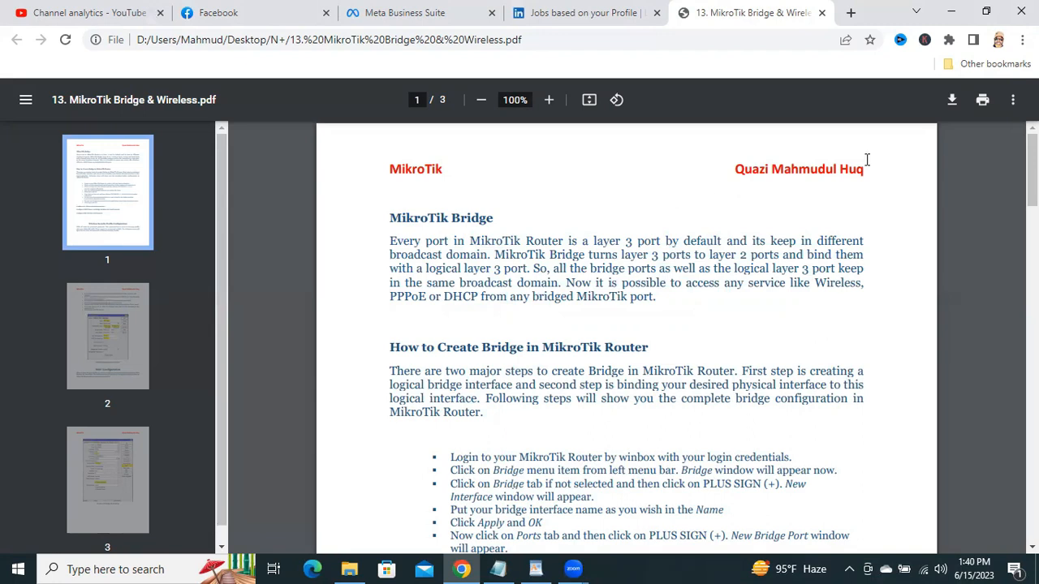
- Preview printing the PDF as Save as PDF and select a phrase in the first paragraph
click(983, 99)
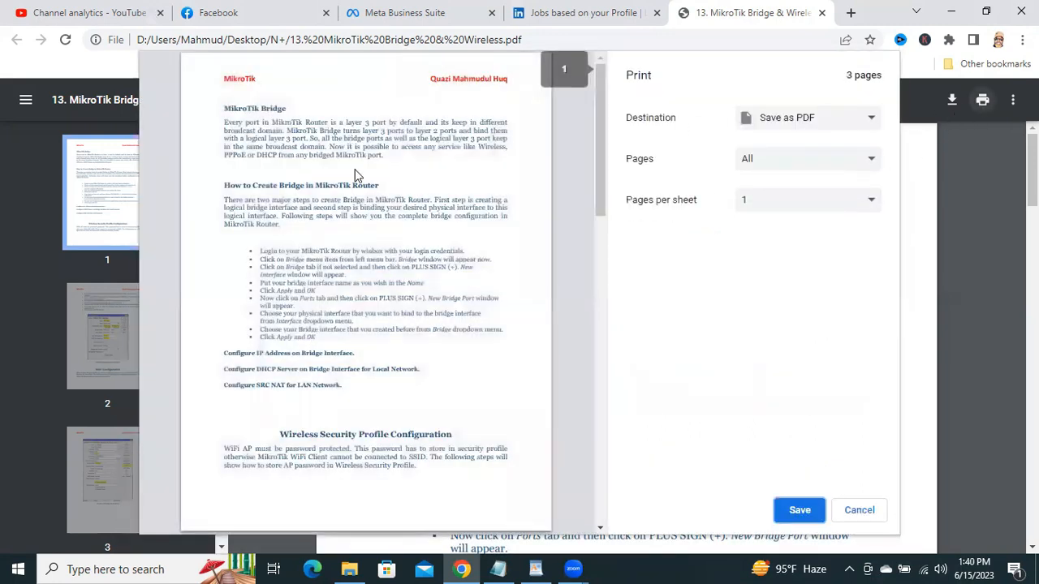
scroll(down, 3)
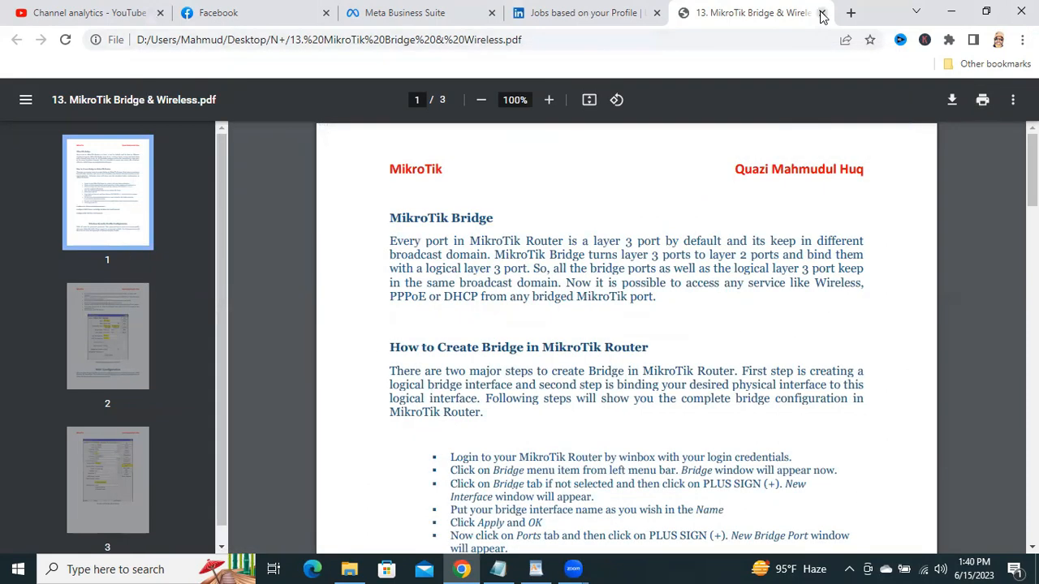
drag(464, 268, 568, 269)
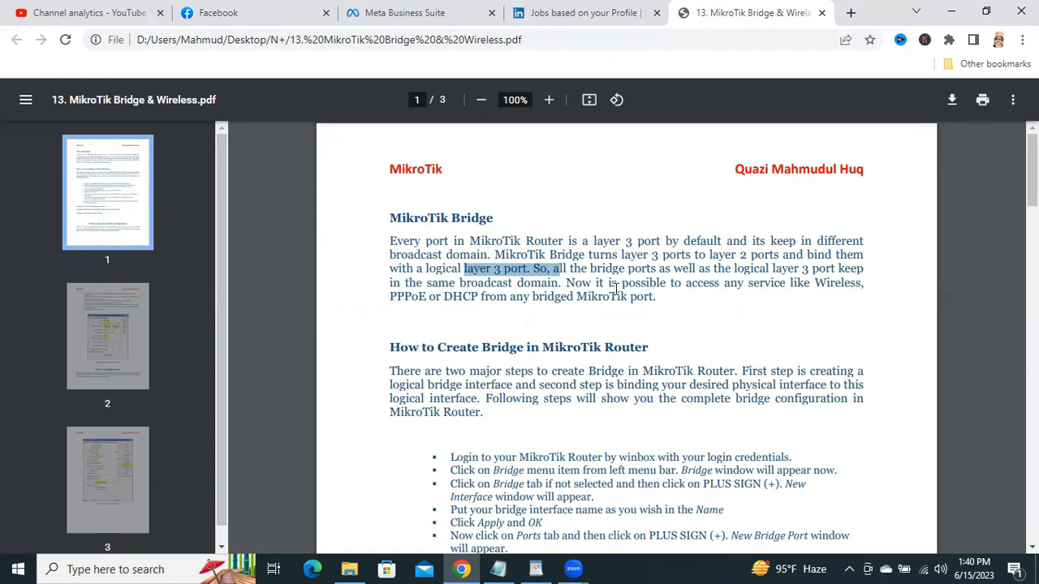
mouse_move(593, 280)
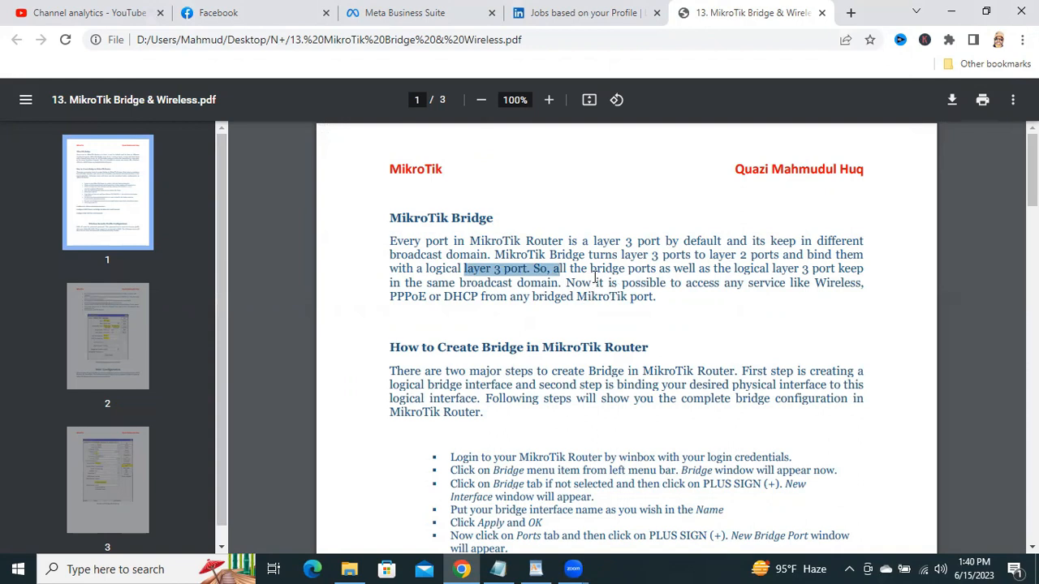
click(851, 12)
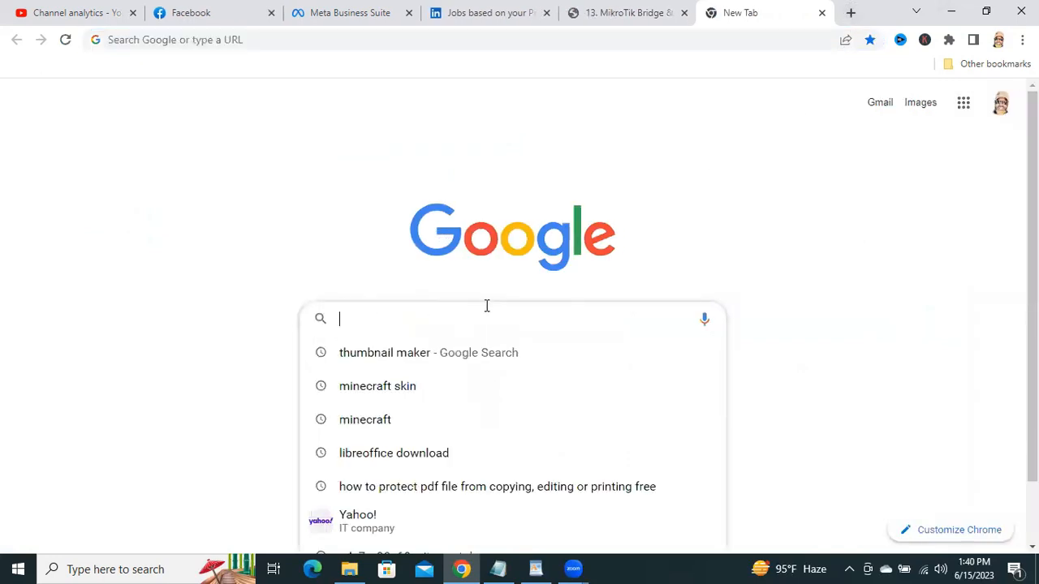
- Search Google for 'libreoffice download' and open the softonic.com result
text(lin)
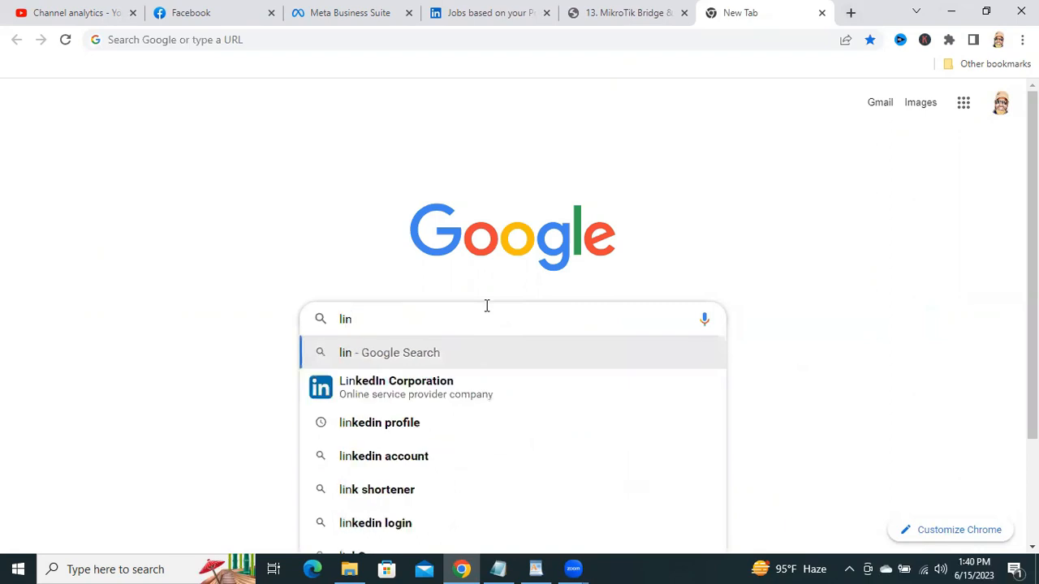
text(ibree)
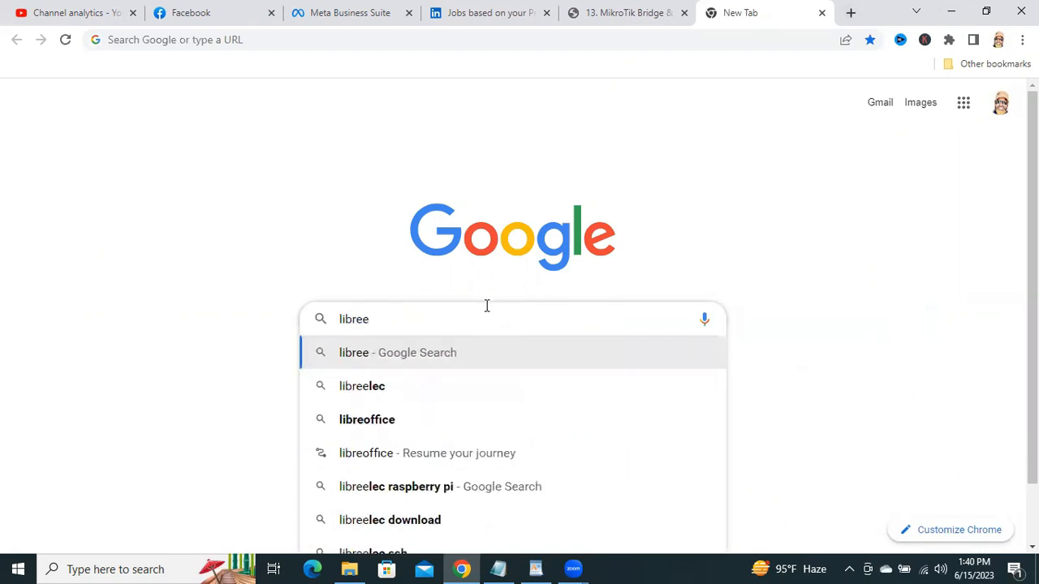
key(Backspace)
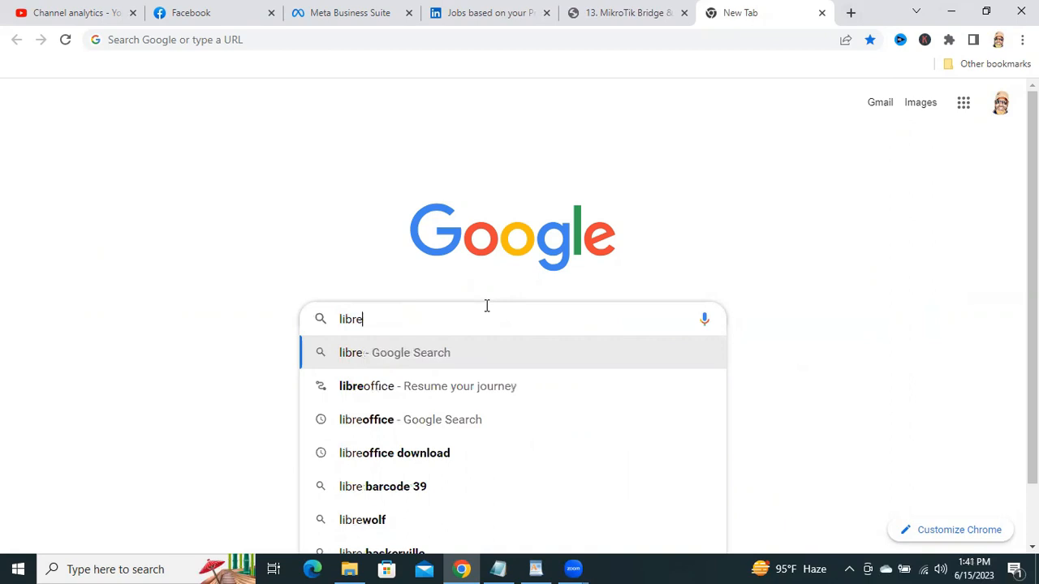
text(office)
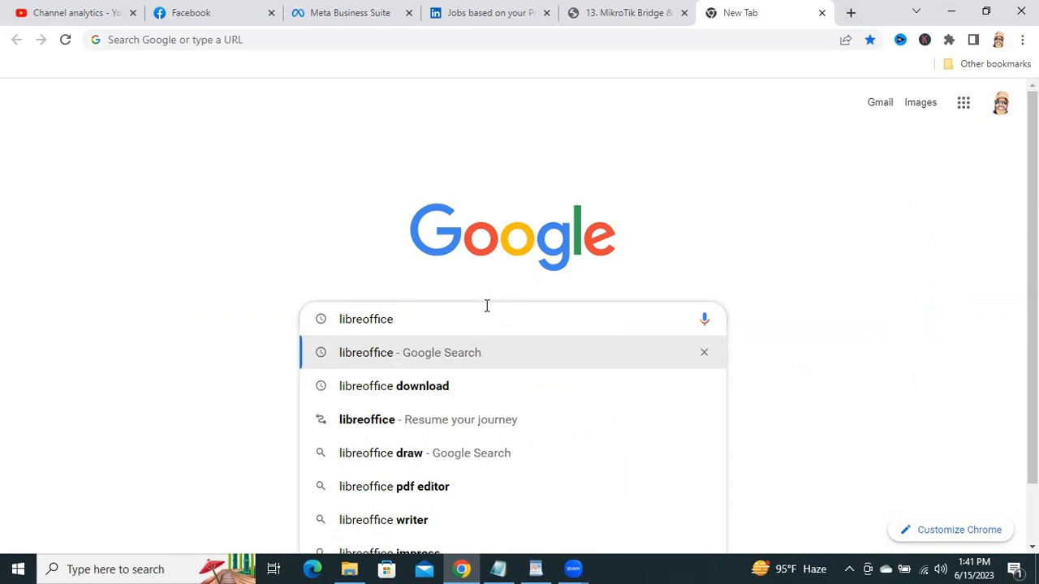
click(394, 385)
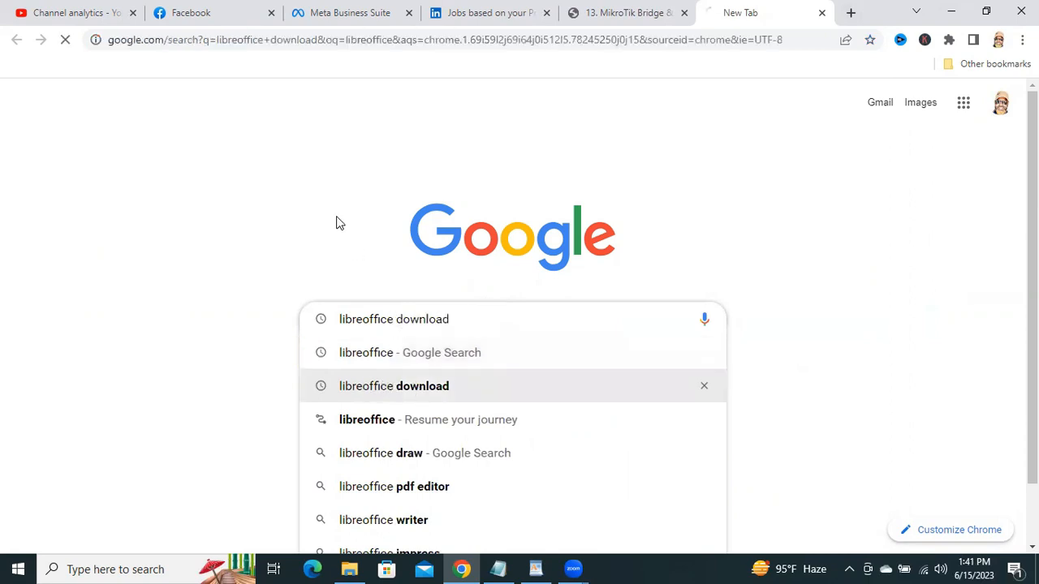
click(393, 386)
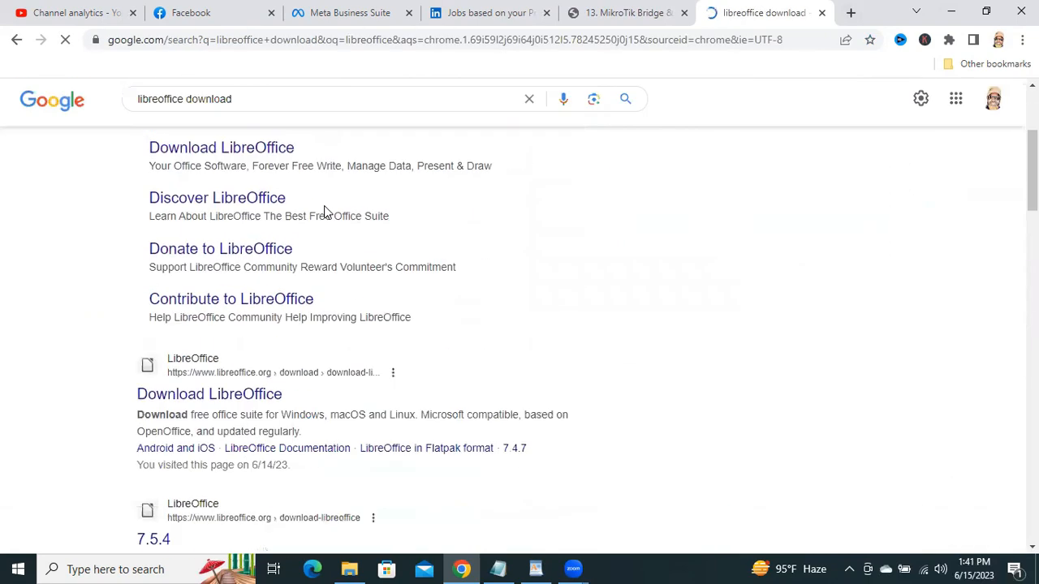
scroll(down, 3)
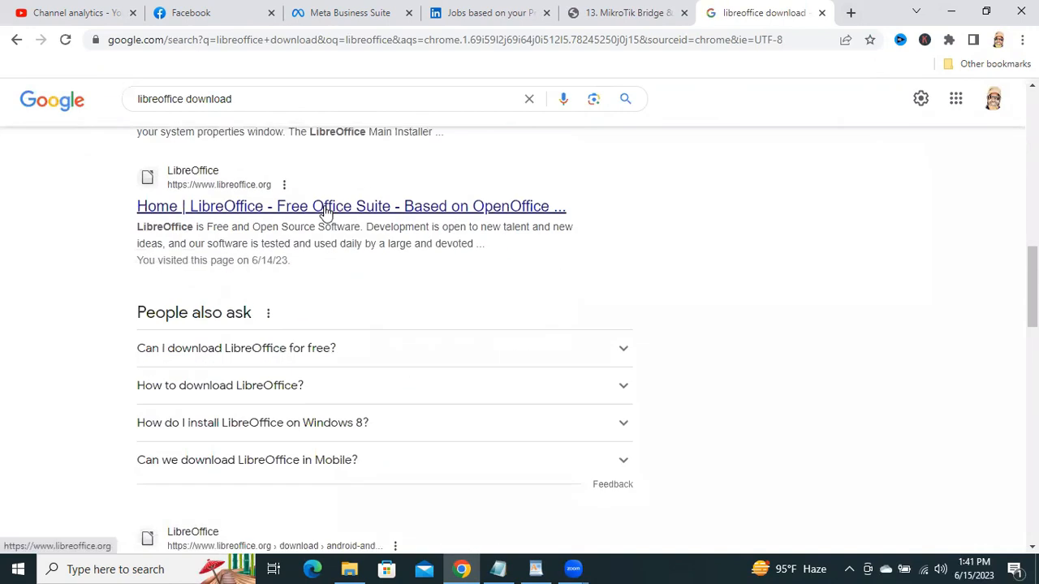
scroll(down, 3)
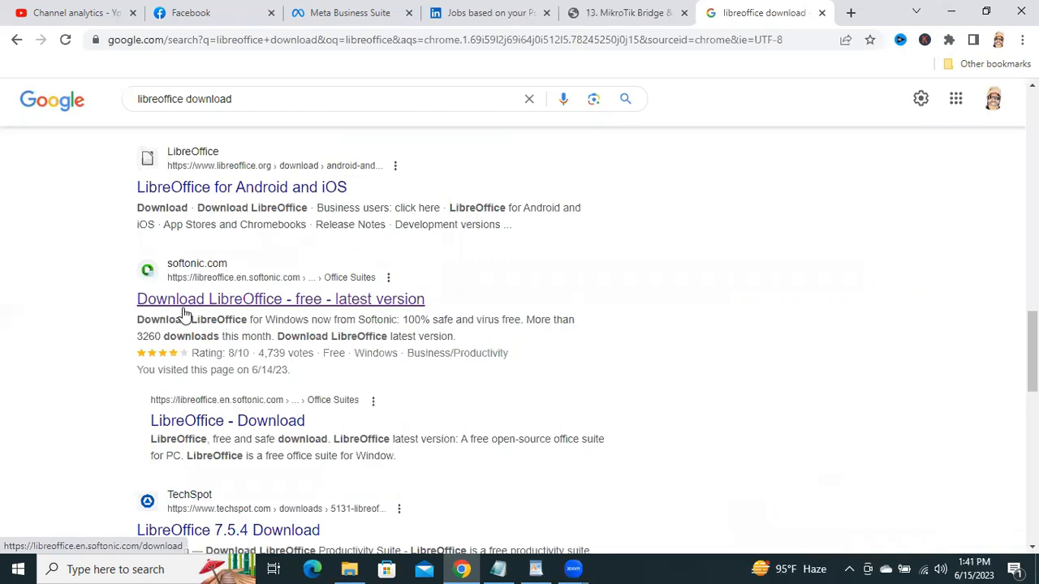
mouse_move(266, 307)
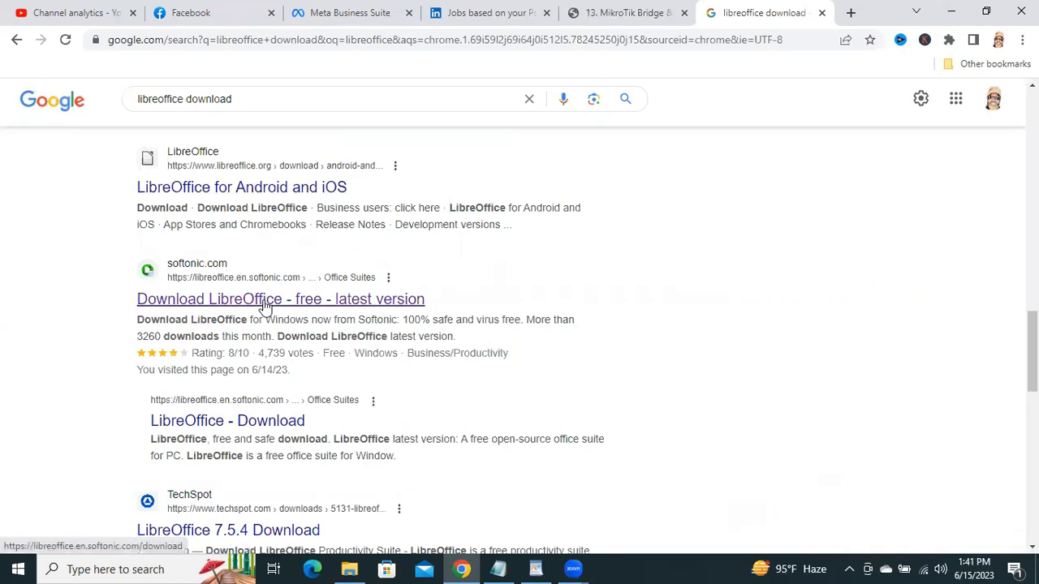
click(280, 299)
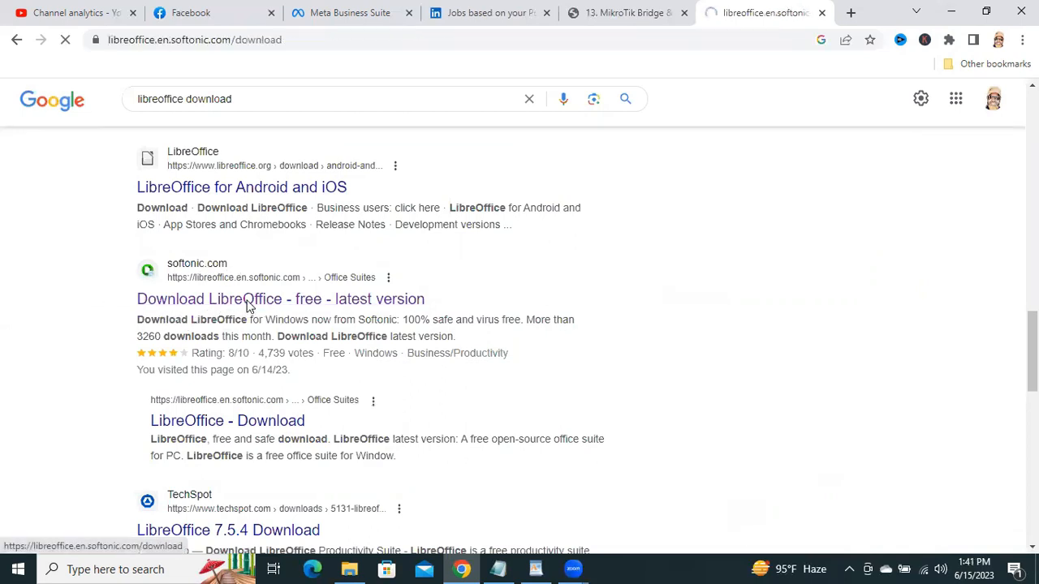
- Start the Free Download for PC of LibreOffice 7.4.2 on Softonic
click(280, 299)
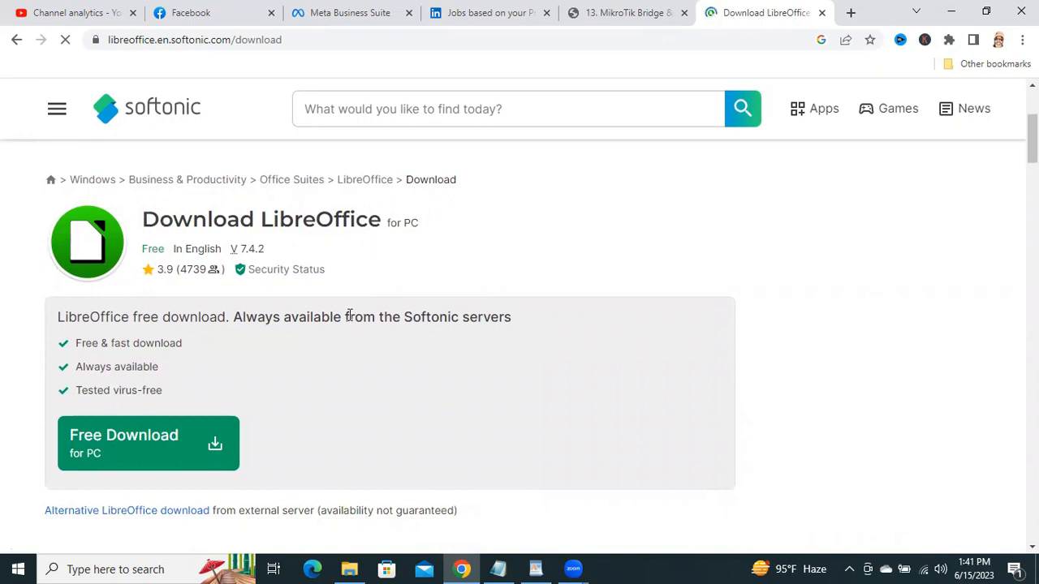
drag(347, 317, 457, 317)
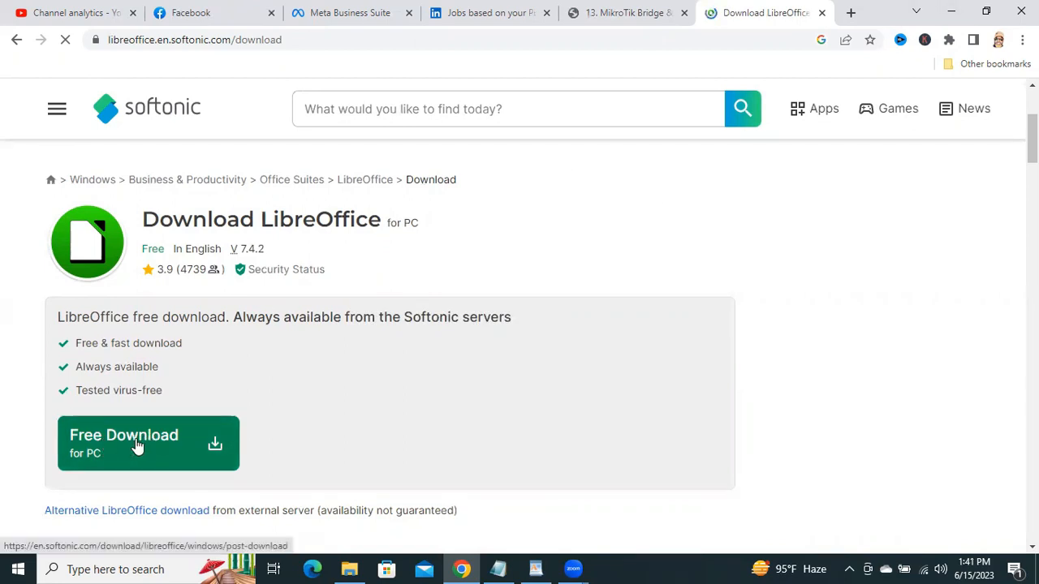
click(138, 444)
text(libre)
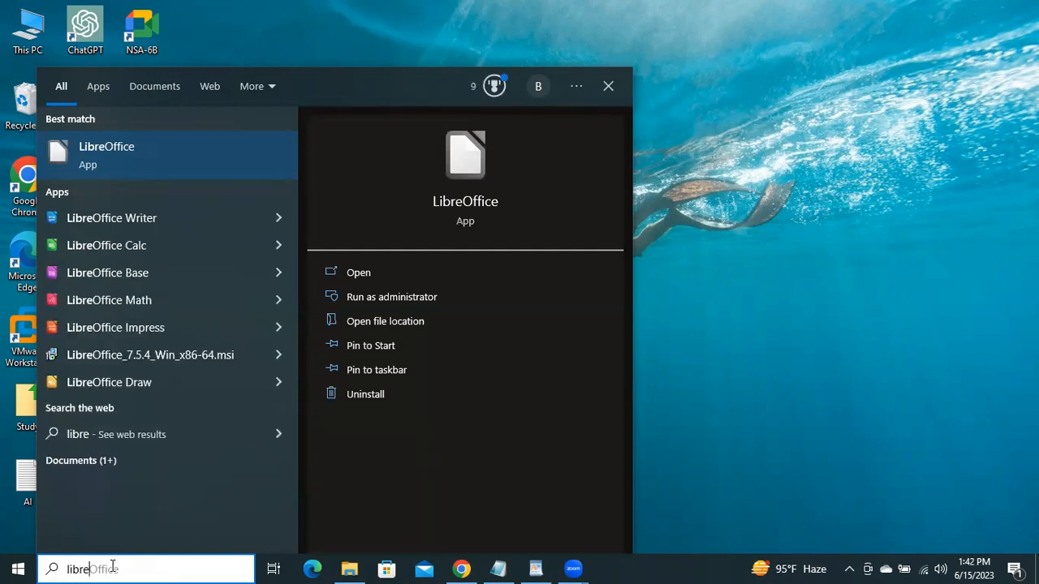
mouse_move(201, 217)
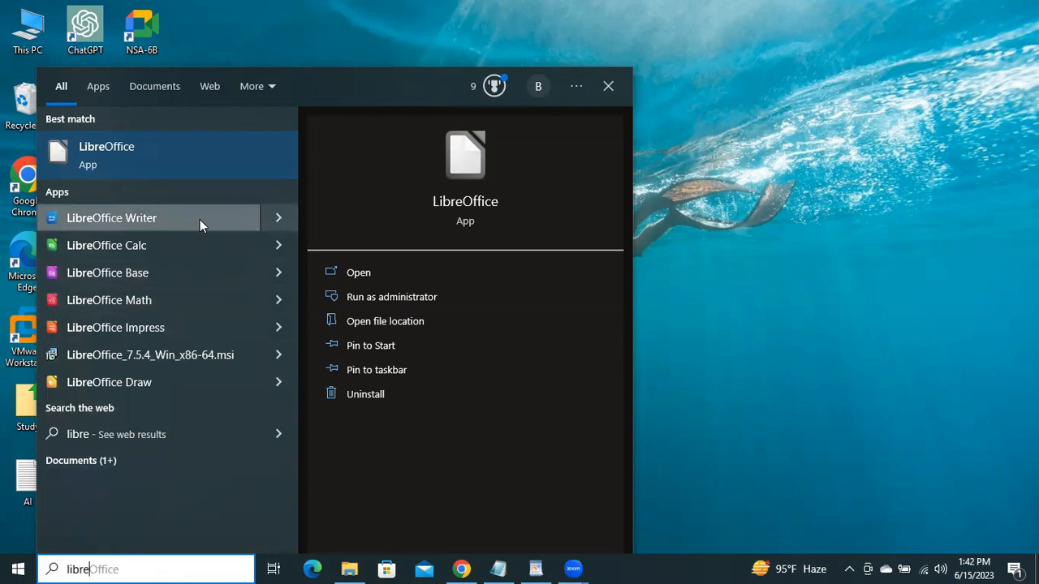
mouse_move(116, 155)
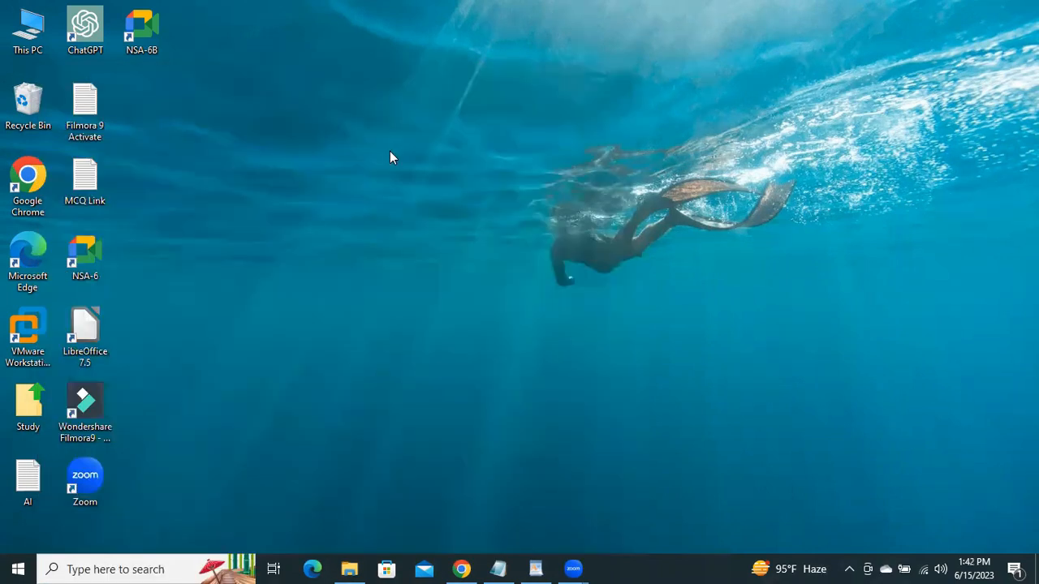
- Launch LibreOffice 7.5, create a blank Draw drawing, and dismiss the tip of the day
double_click(85, 329)
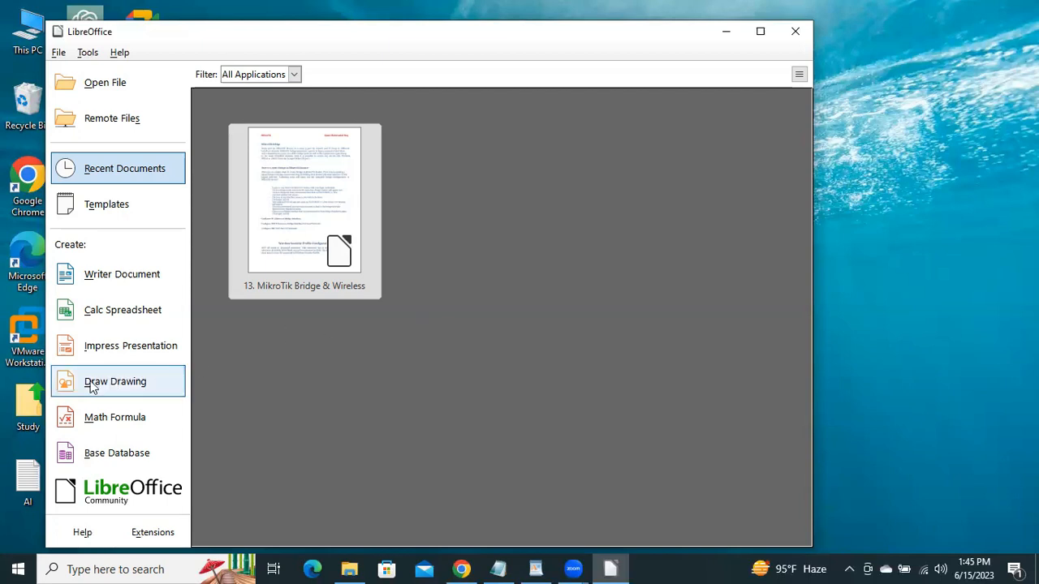
mouse_move(122, 392)
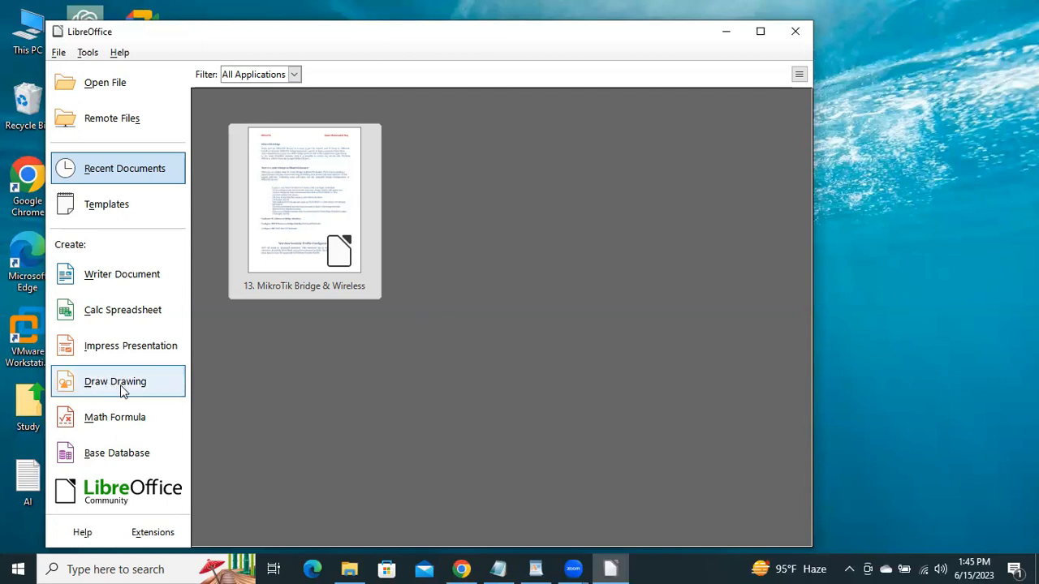
click(115, 382)
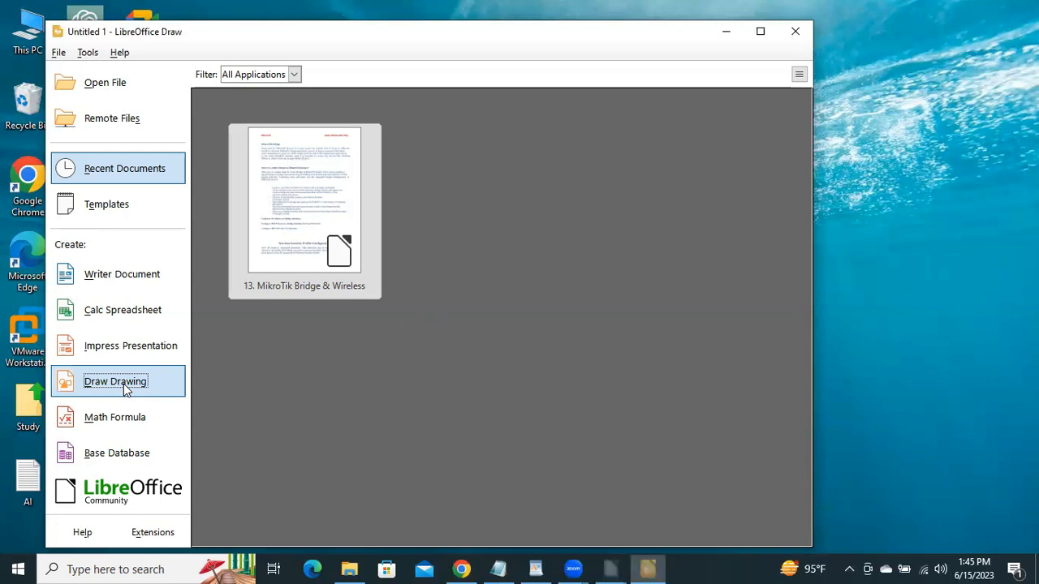
click(115, 381)
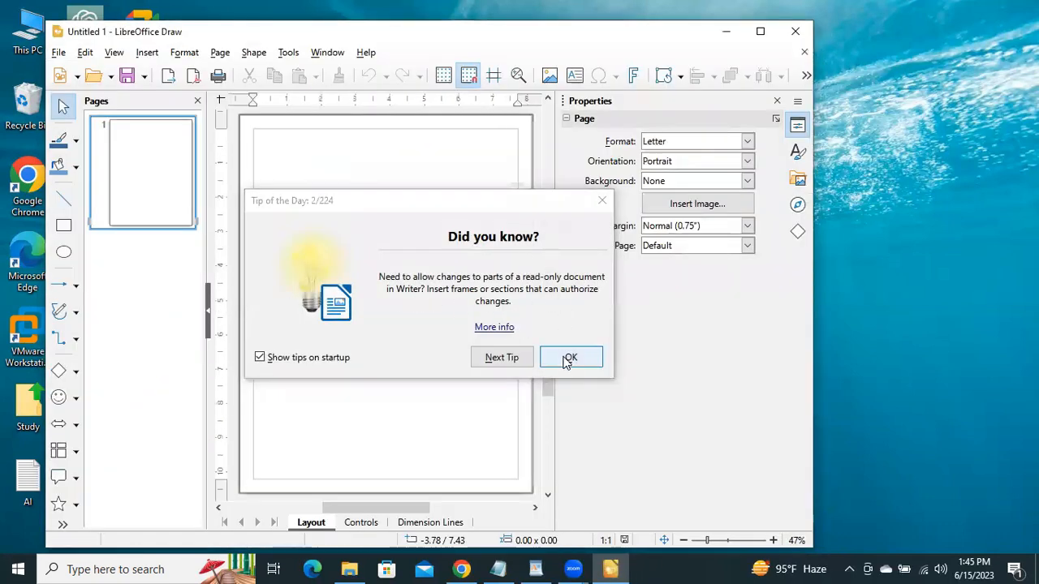
click(570, 357)
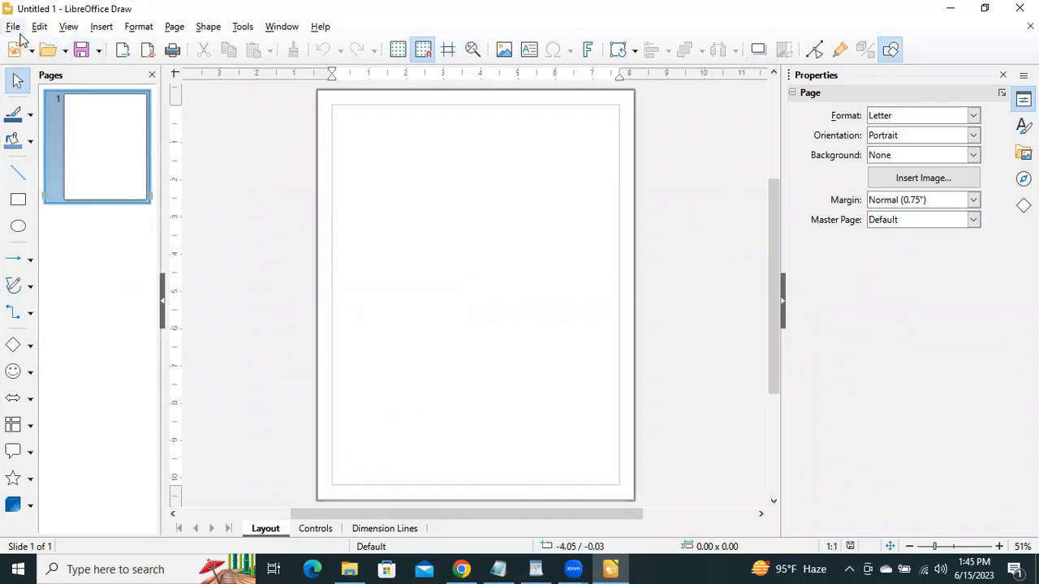
mouse_move(50, 72)
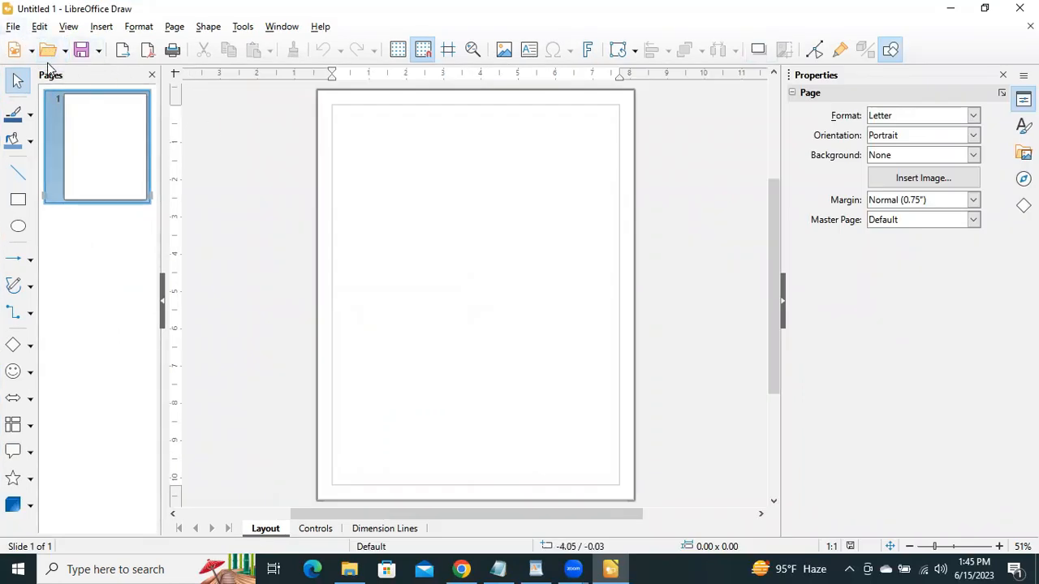
mouse_move(48, 50)
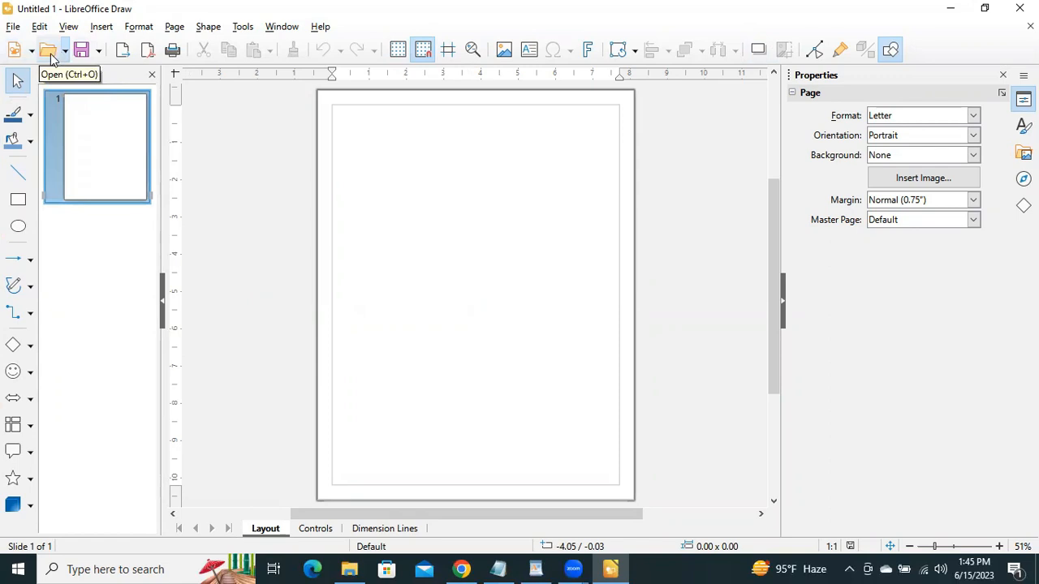
- Pick 13. MikroTik Bridge & Wireless from the N+ folder in the Open dialog
click(47, 49)
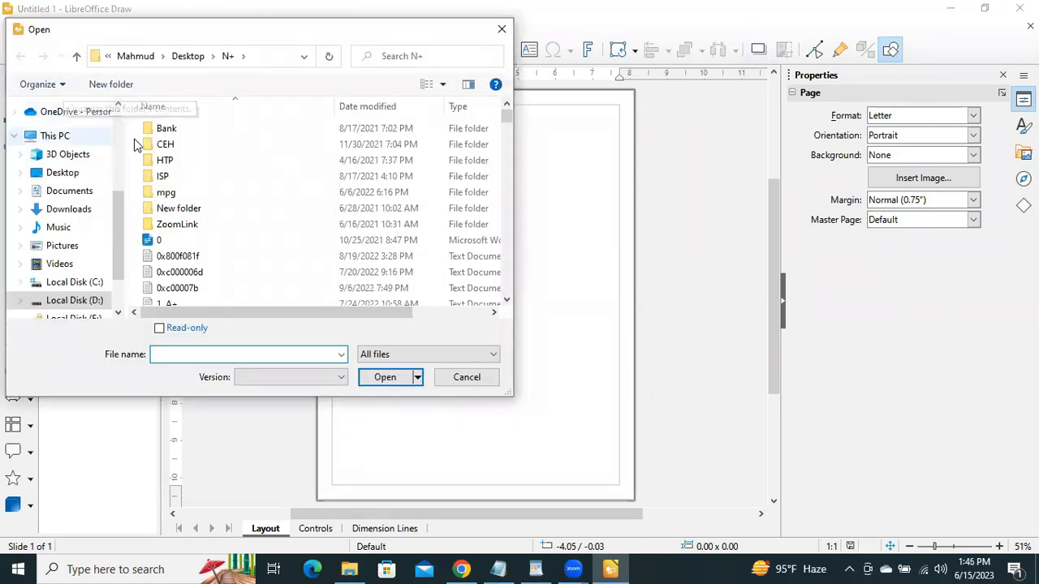
scroll(down, 3)
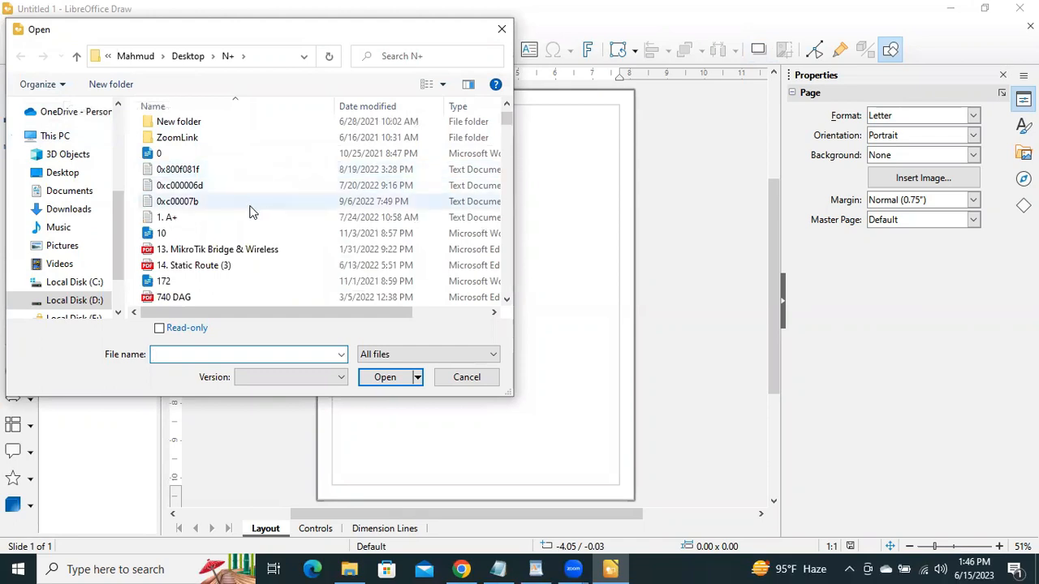
click(218, 250)
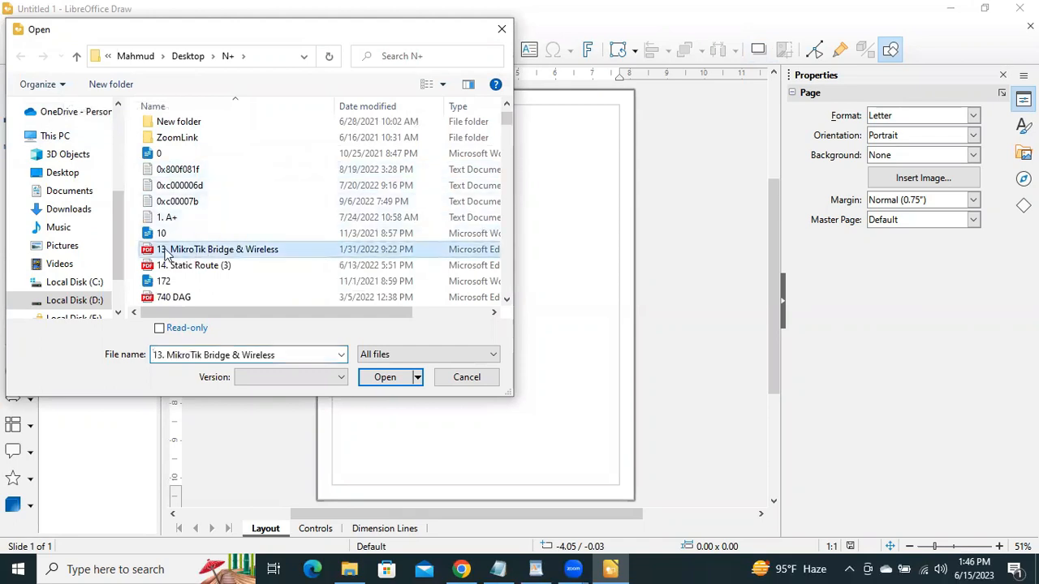
mouse_move(284, 258)
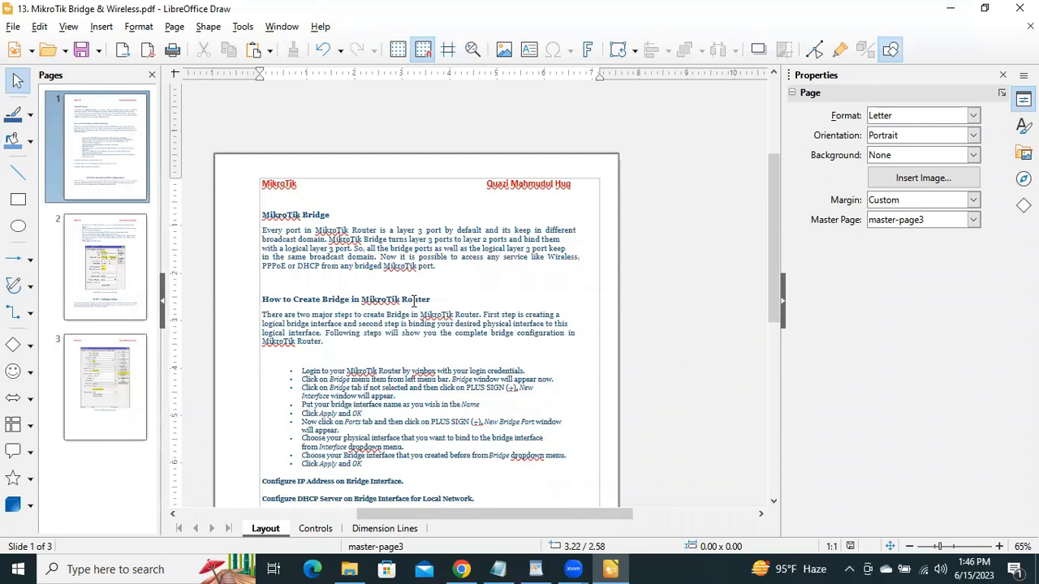
- Retype the first-page heading text as 'How to Create Bridge'
double_click(349, 300)
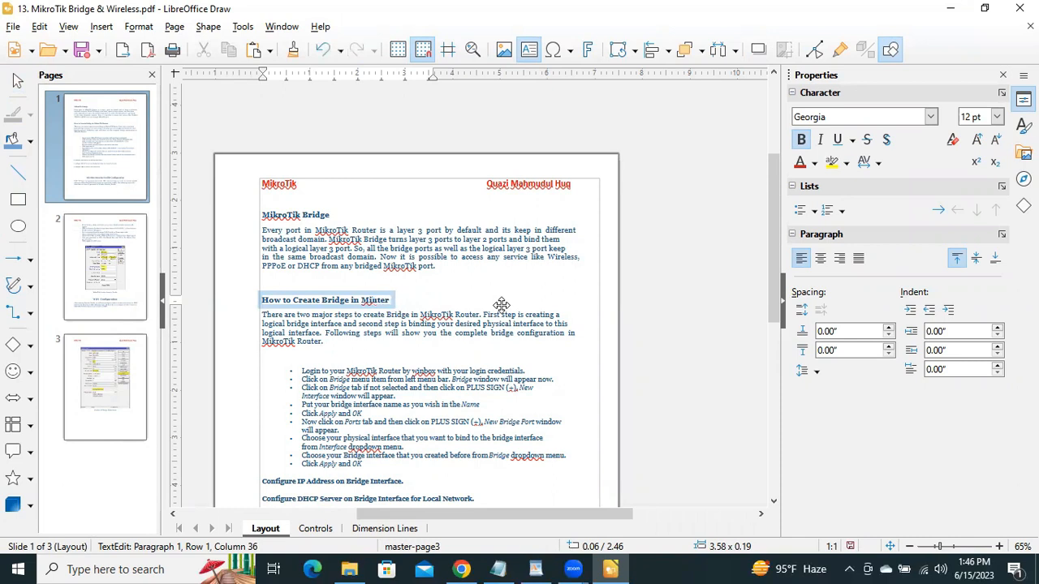
text(Huter)
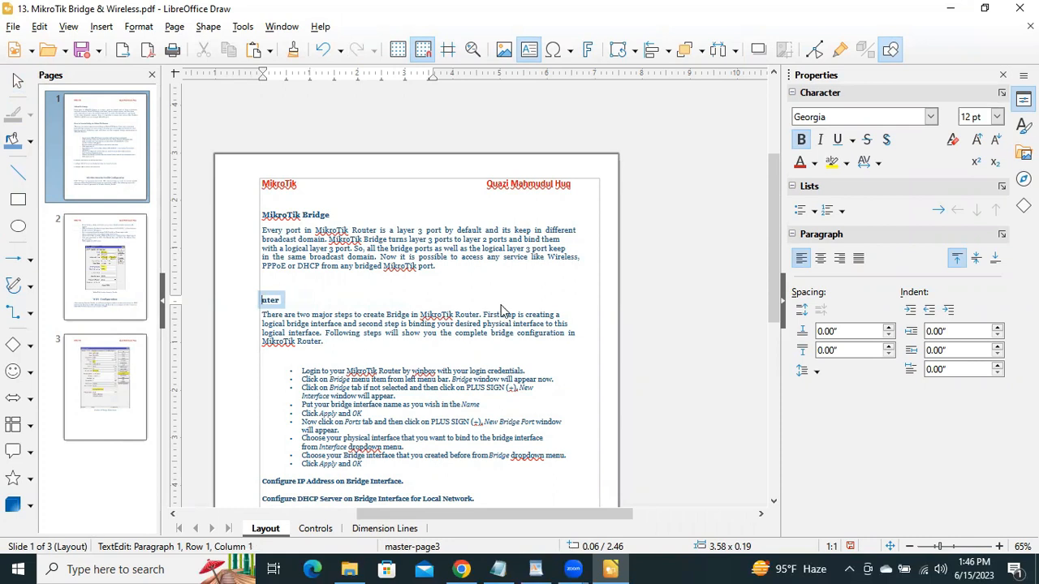
text(How to Create Bridge)
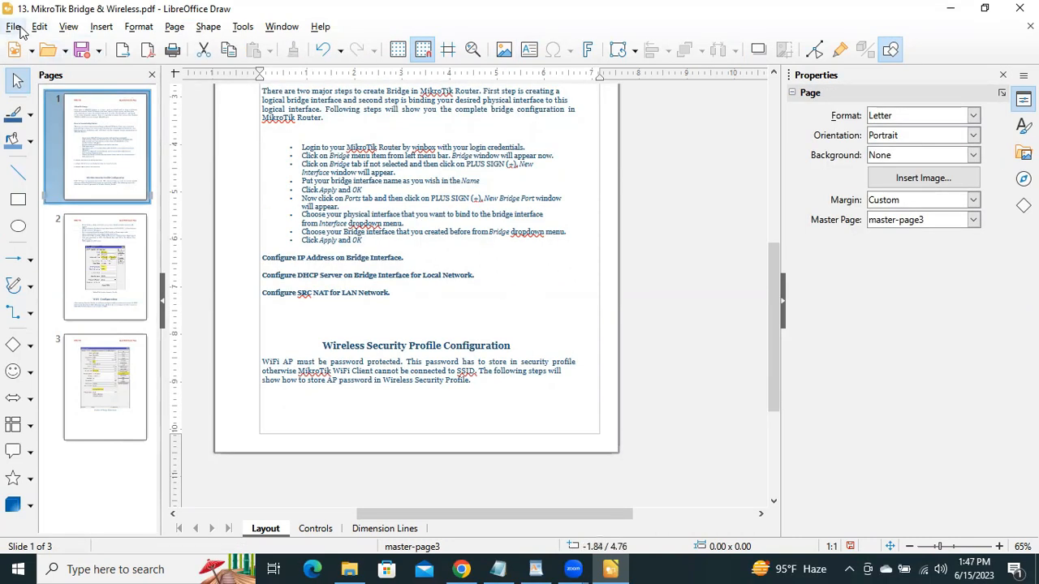
- Open the PDF Options dialog via File > Export As > Export as PDF
click(13, 26)
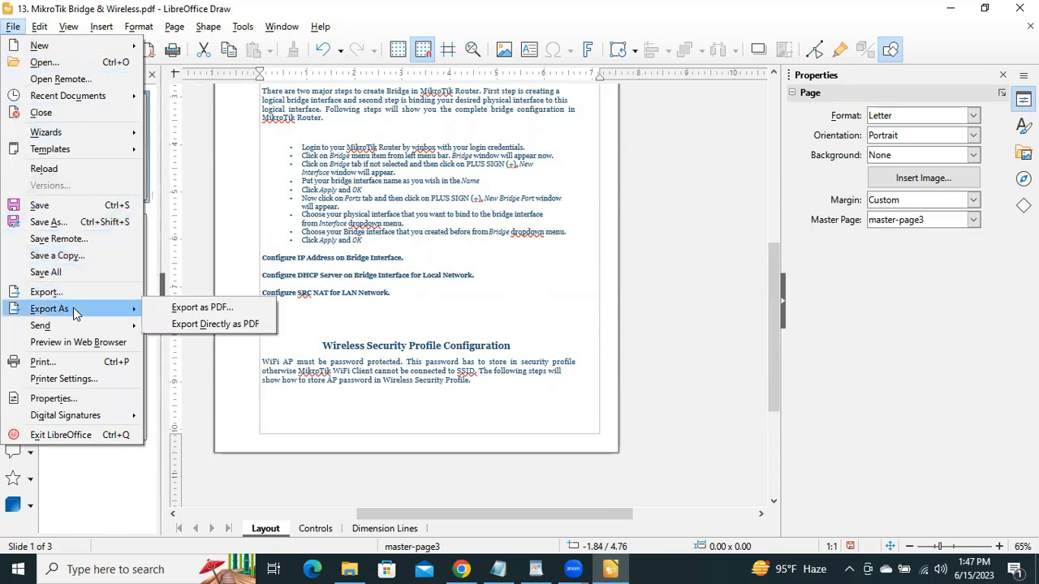
mouse_move(201, 307)
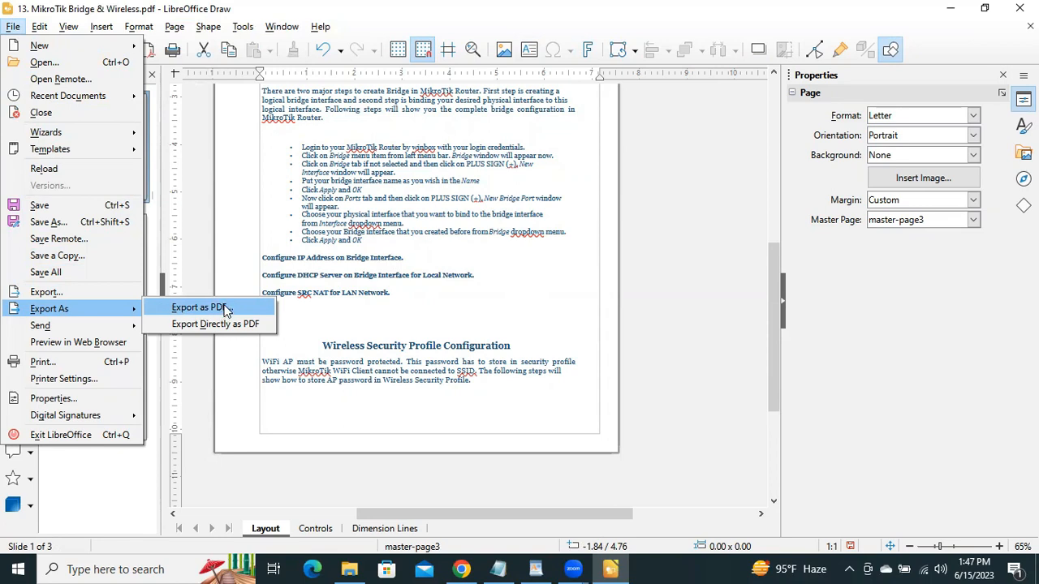
click(200, 307)
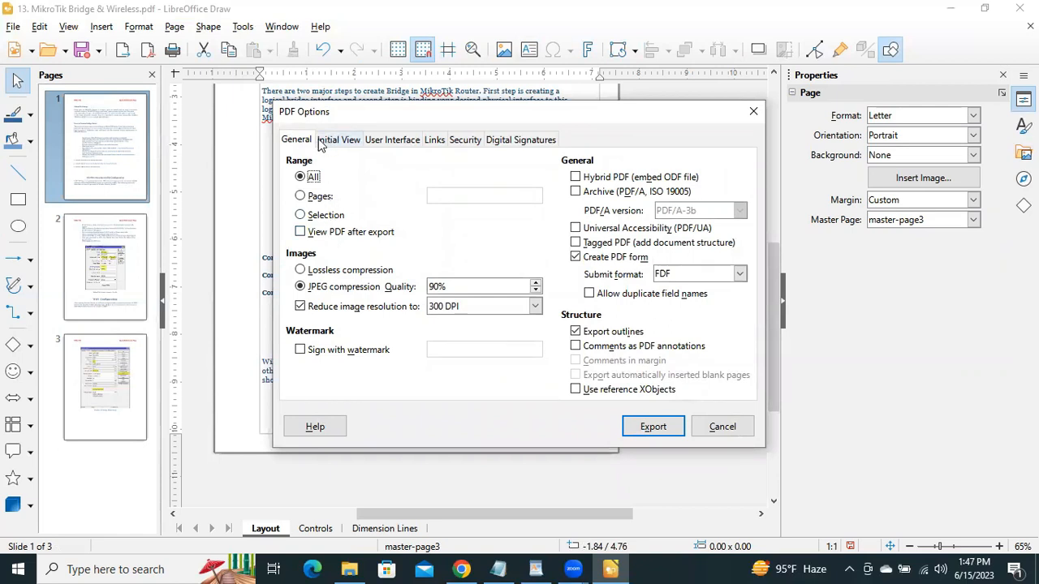
- Browse the Initial View and Links tabs before reaching the Security settings
click(339, 139)
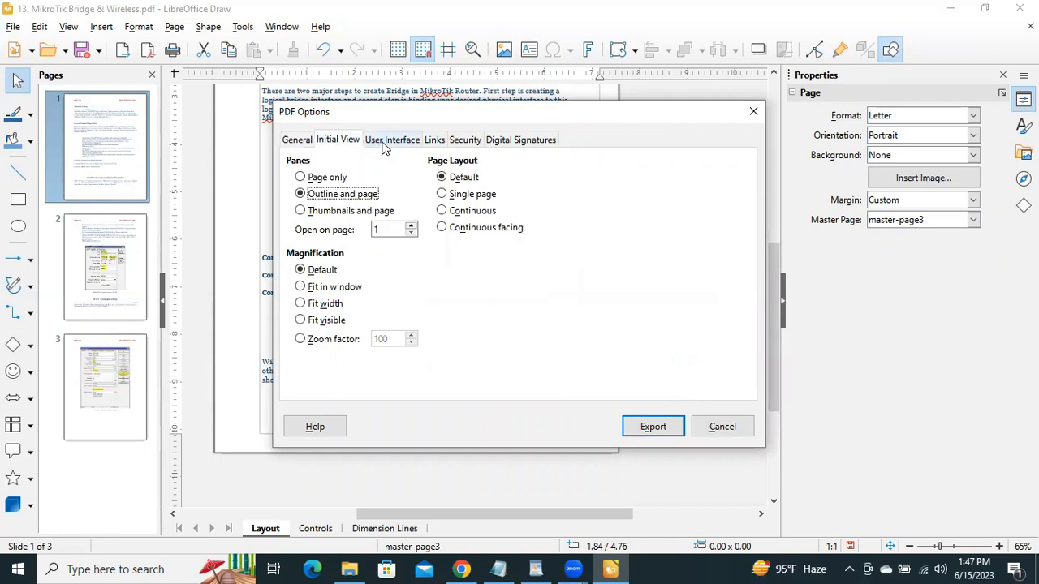
click(433, 140)
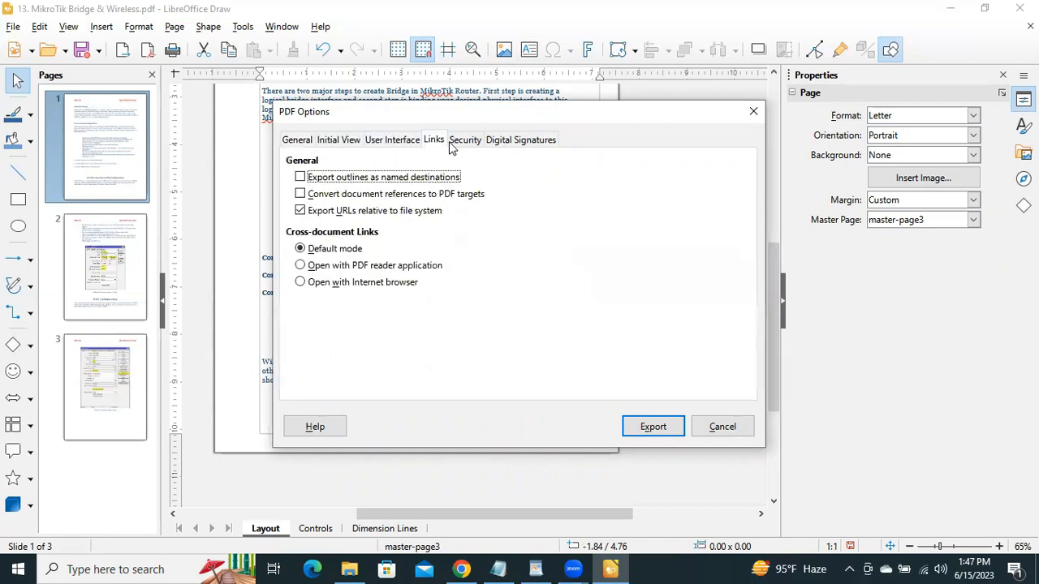
click(465, 139)
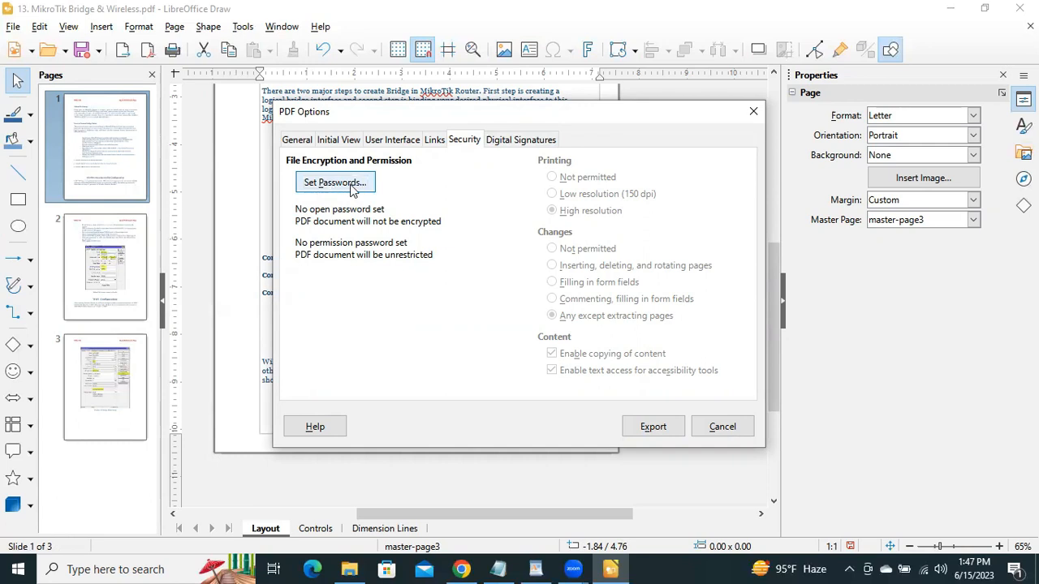
- Enter and confirm a permission password, leaving the open password blank
click(335, 182)
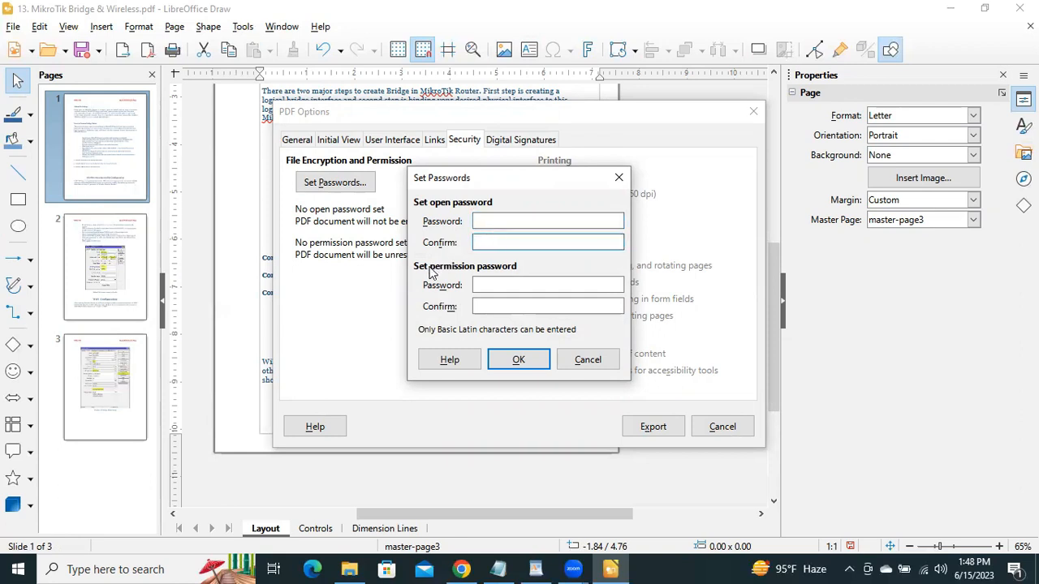
click(548, 242)
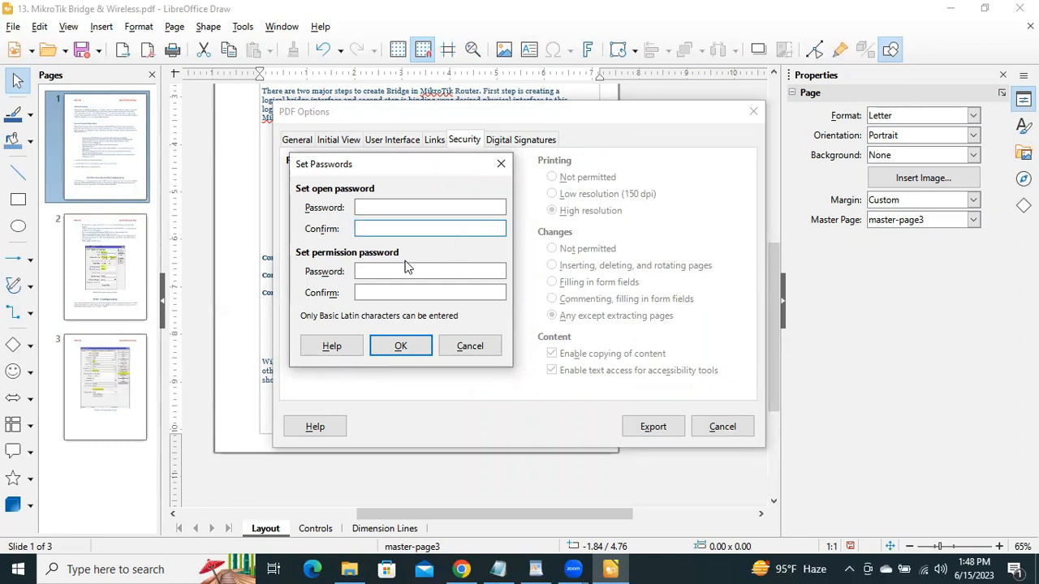
click(431, 271)
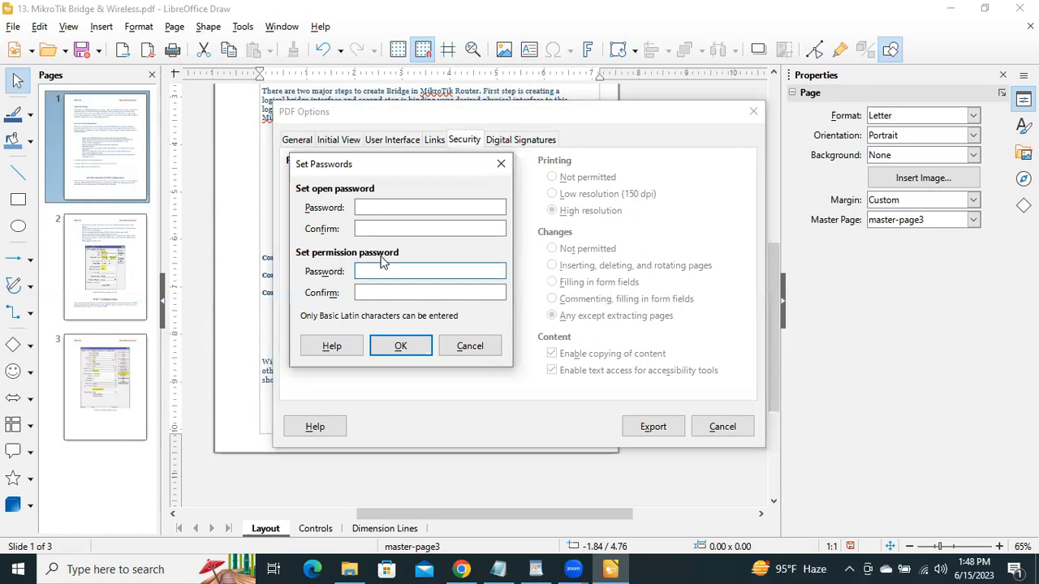
click(430, 270)
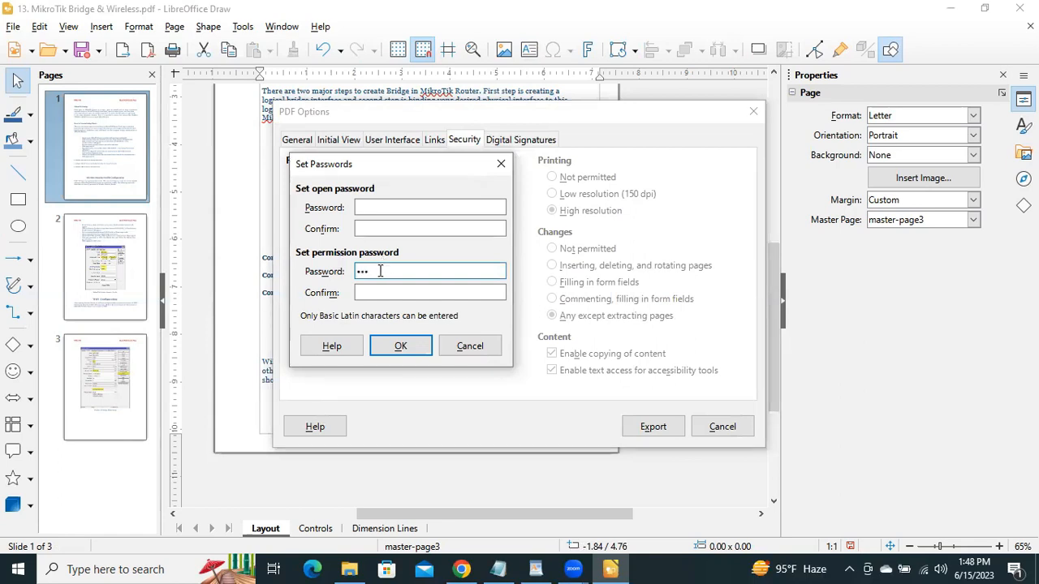
click(430, 292)
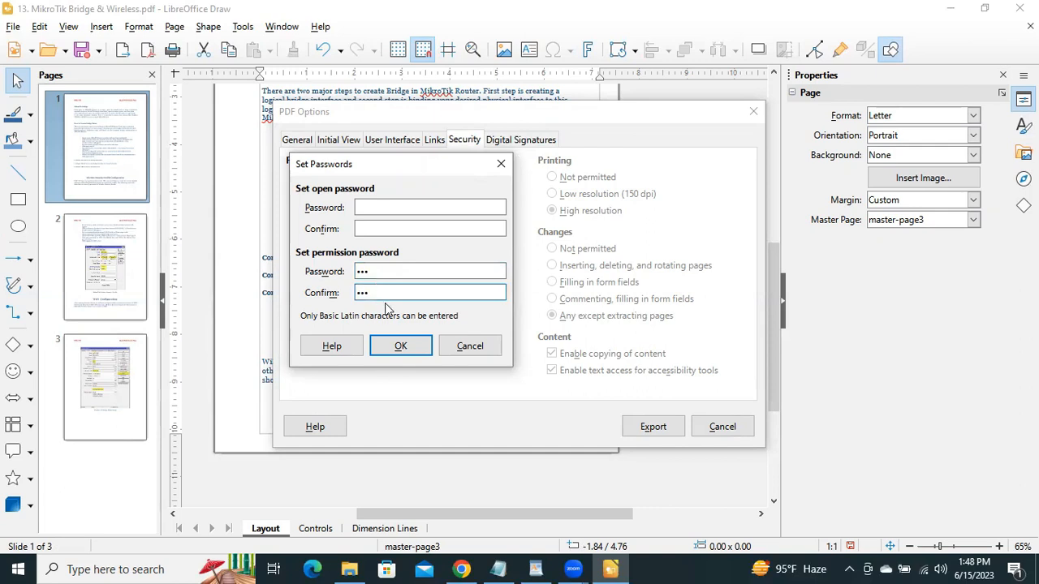
click(400, 345)
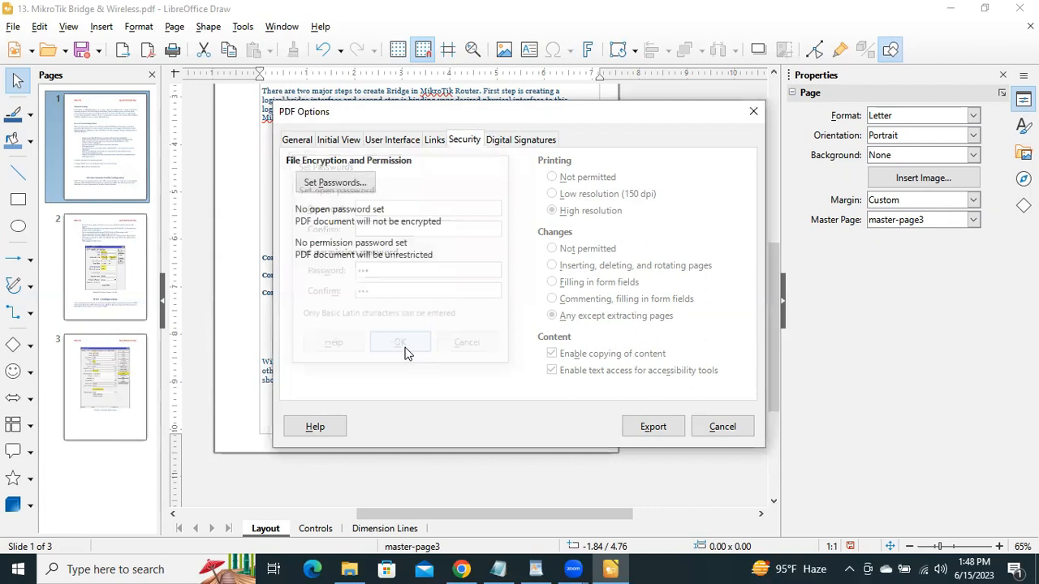
- Set the PDF security options so printing and changes are not permitted
click(399, 342)
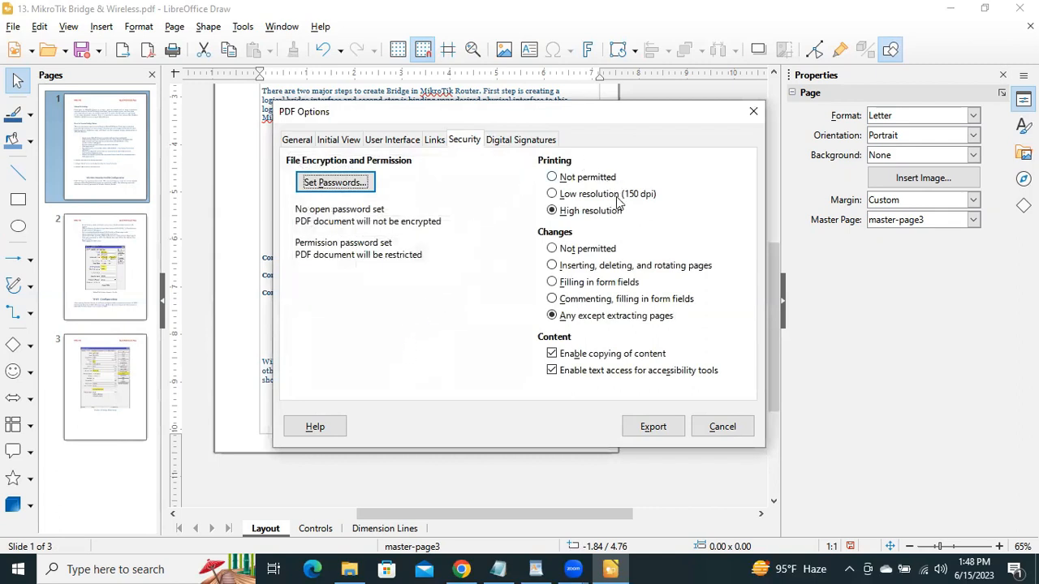
mouse_move(601, 174)
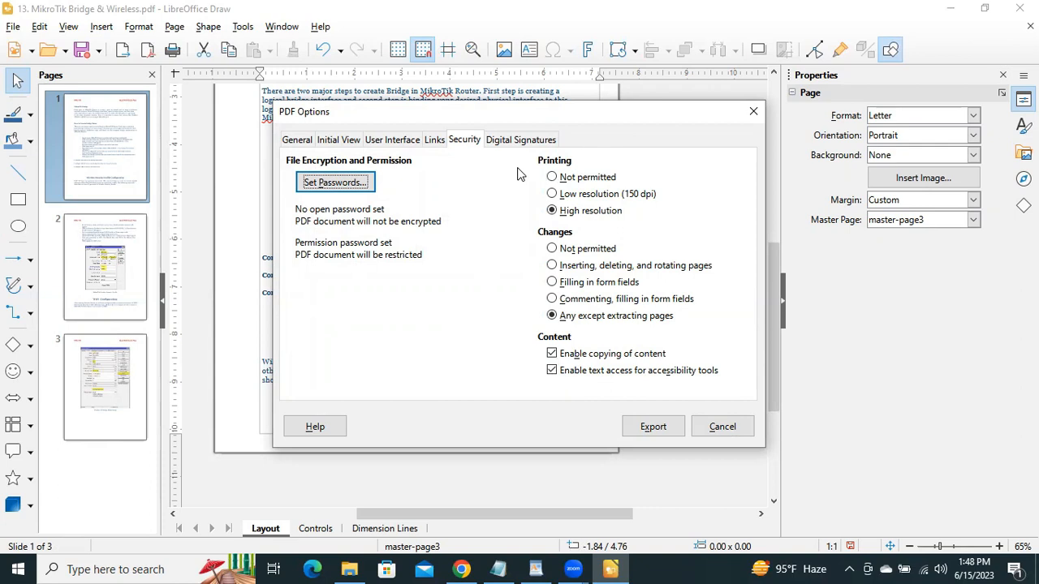
mouse_move(565, 166)
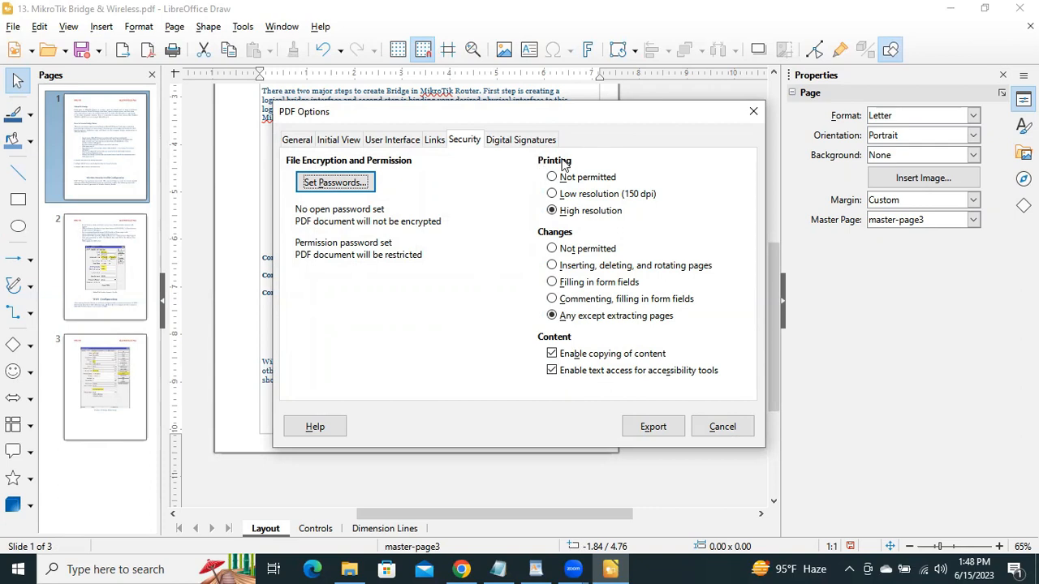
mouse_move(592, 176)
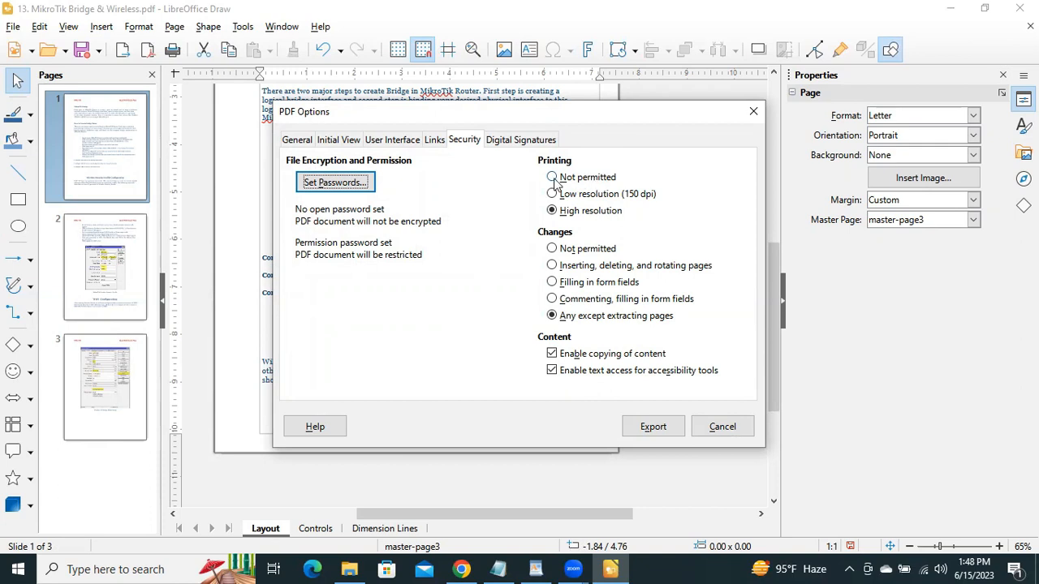
click(552, 177)
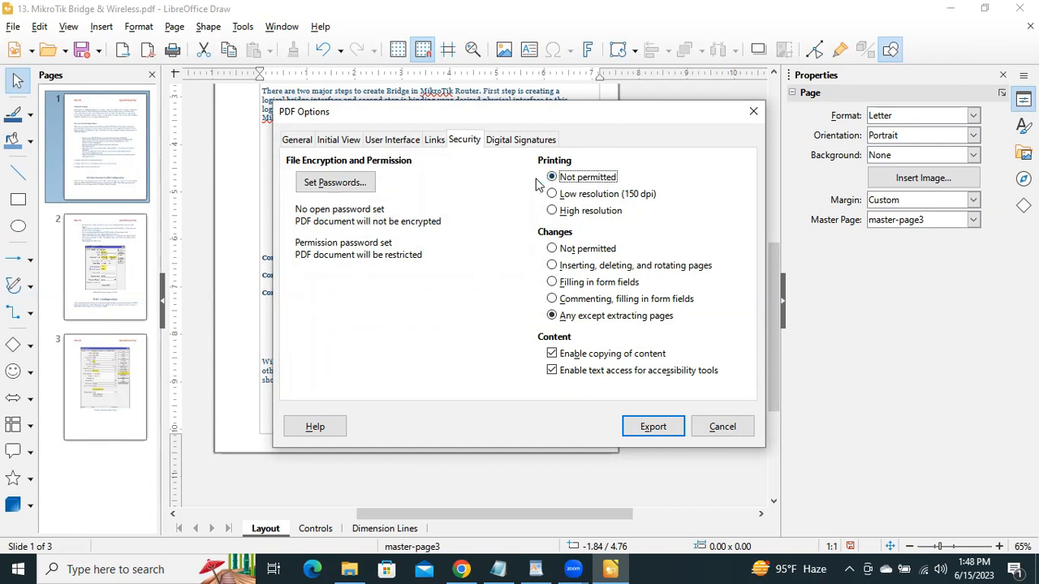
mouse_move(516, 165)
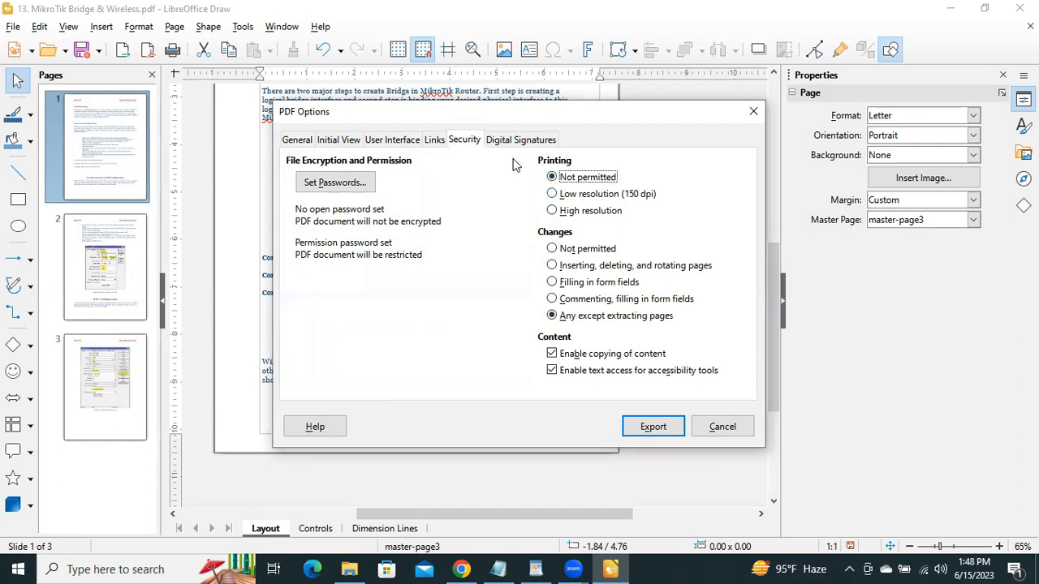
mouse_move(489, 193)
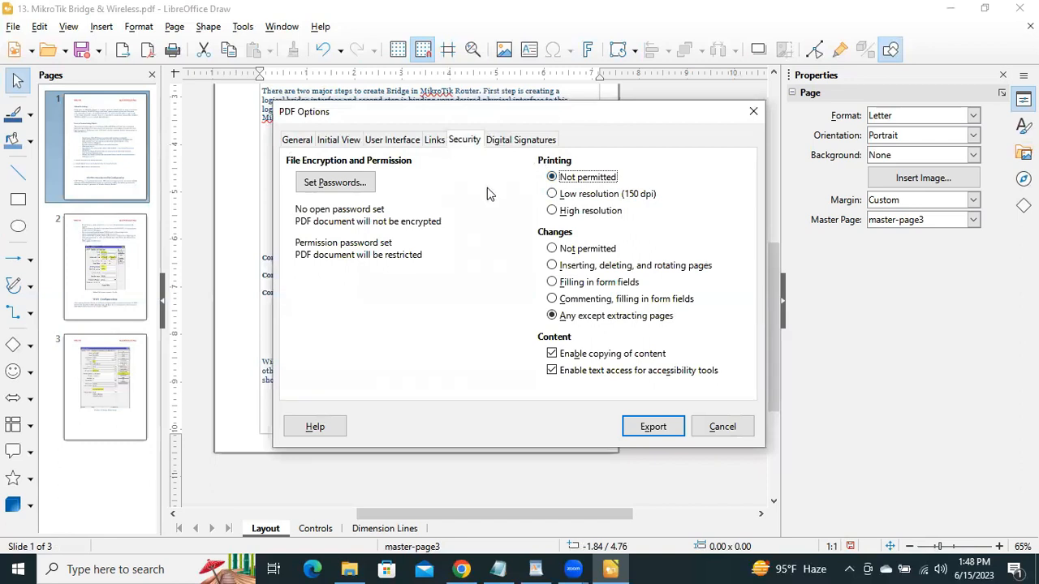
mouse_move(544, 238)
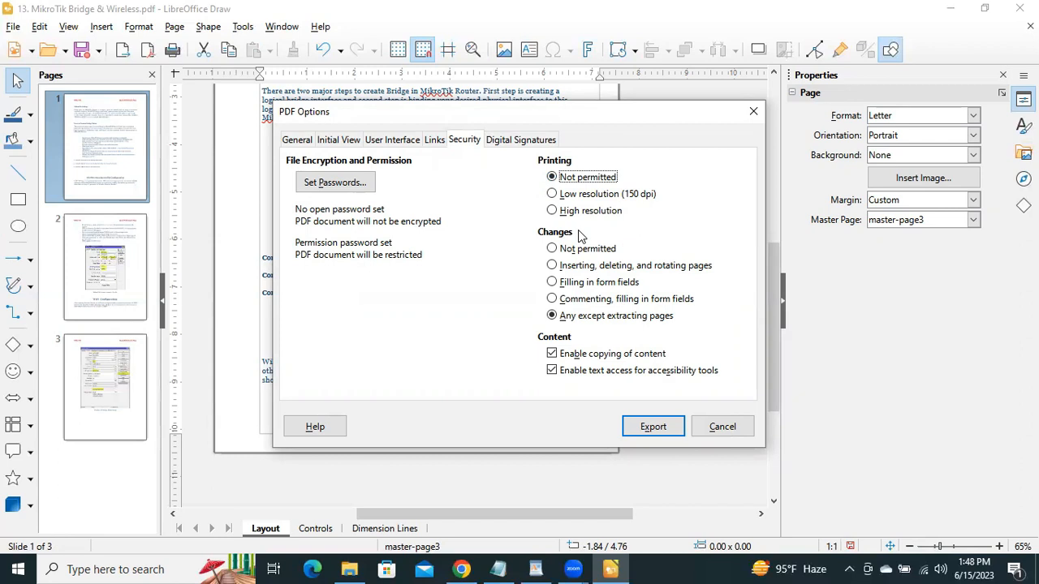
click(552, 248)
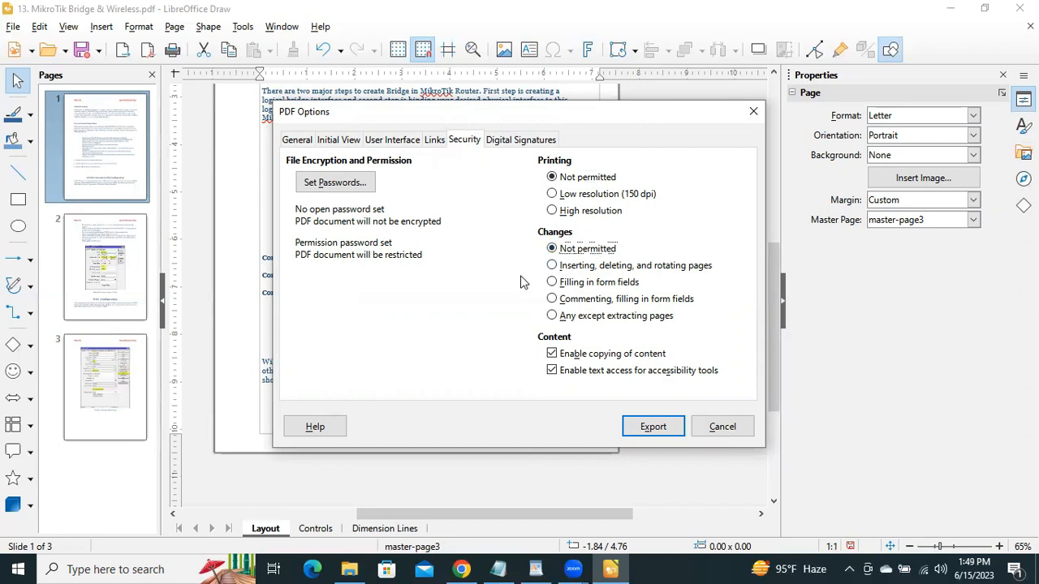
mouse_move(534, 342)
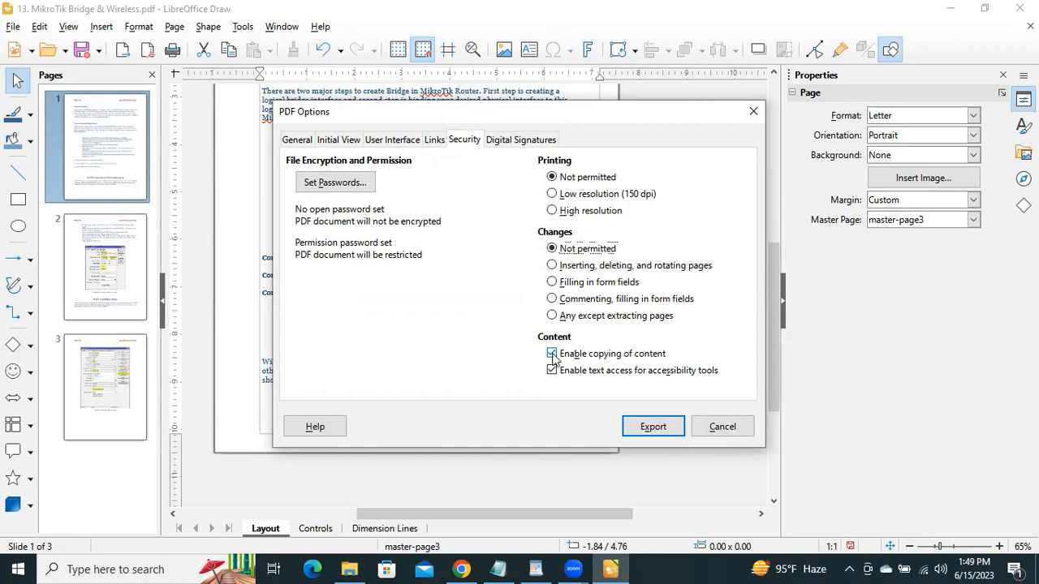
- Disable copying of content while keeping text access for accessibility tools enabled
click(551, 353)
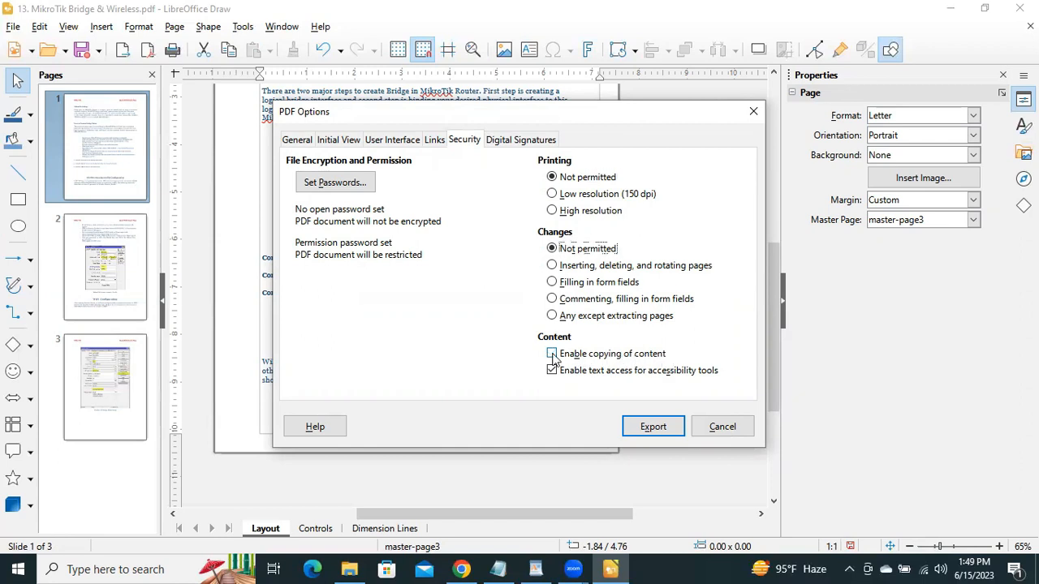
click(551, 353)
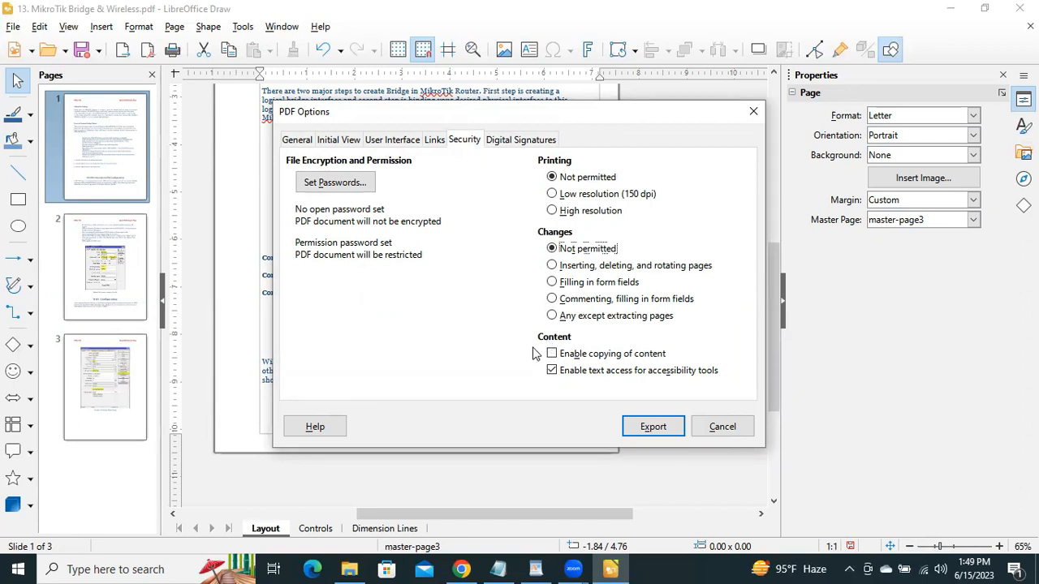
click(552, 353)
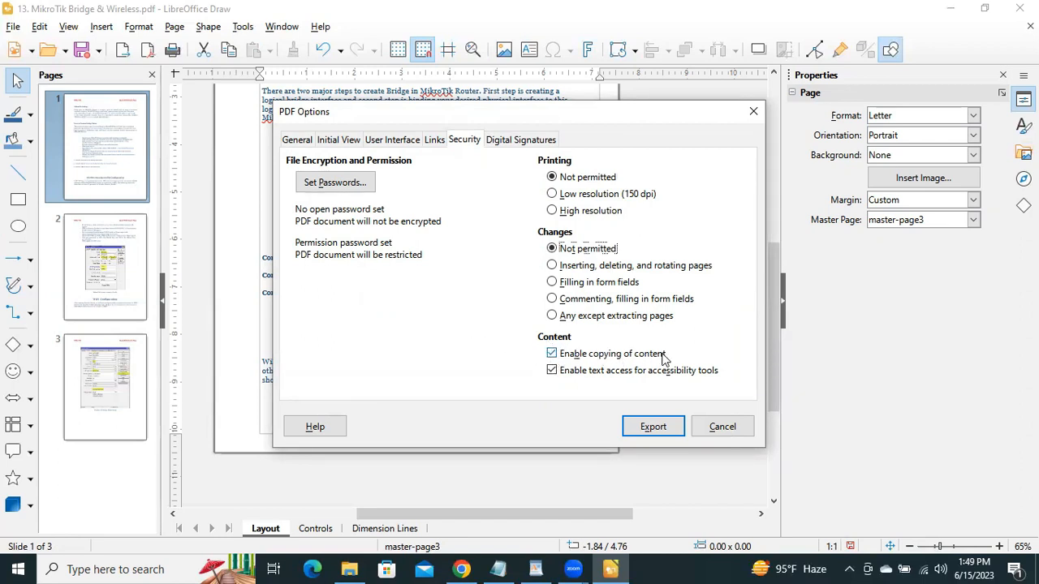
click(552, 353)
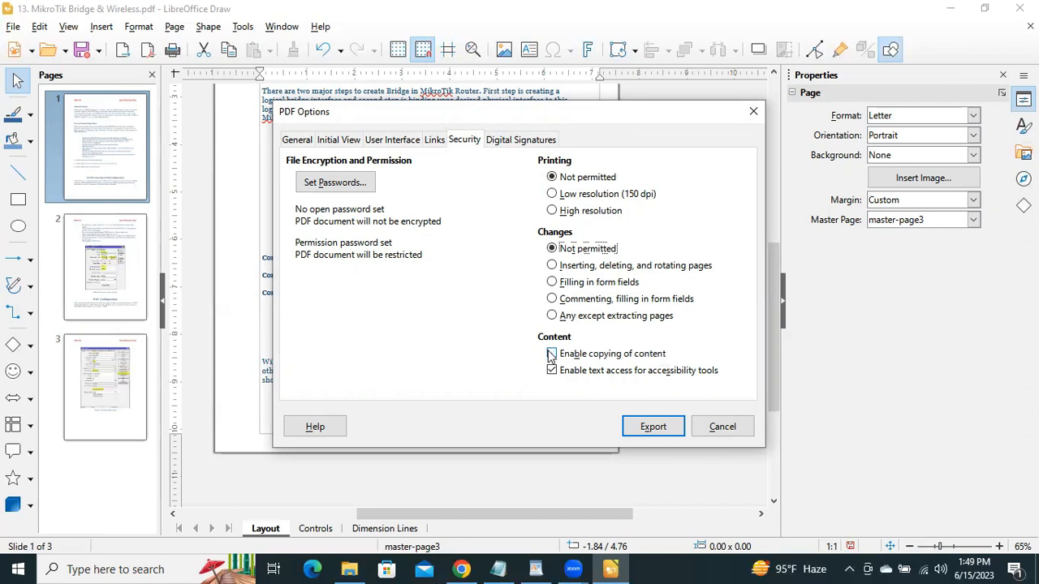
click(551, 353)
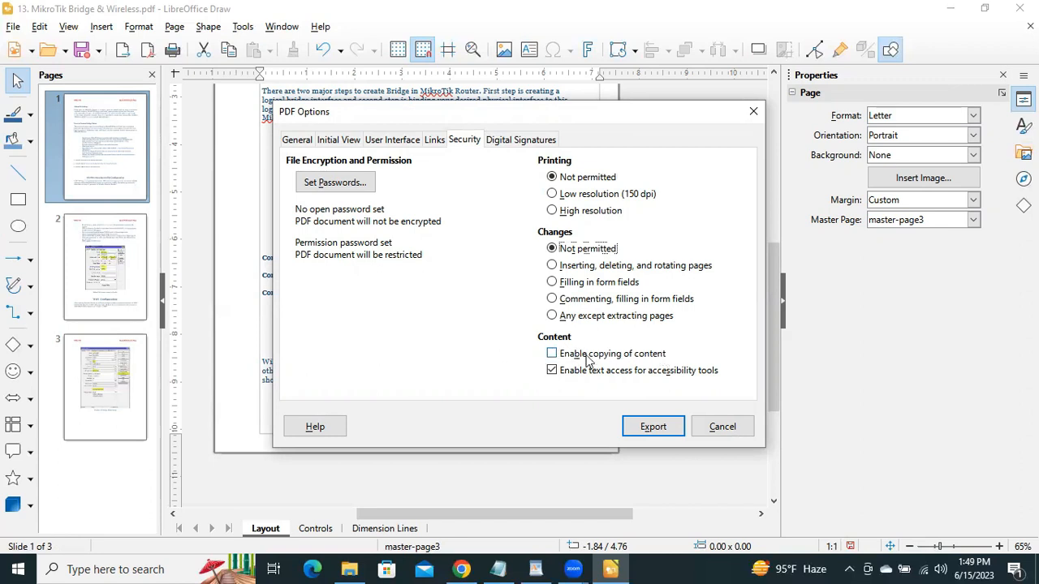
mouse_move(592, 360)
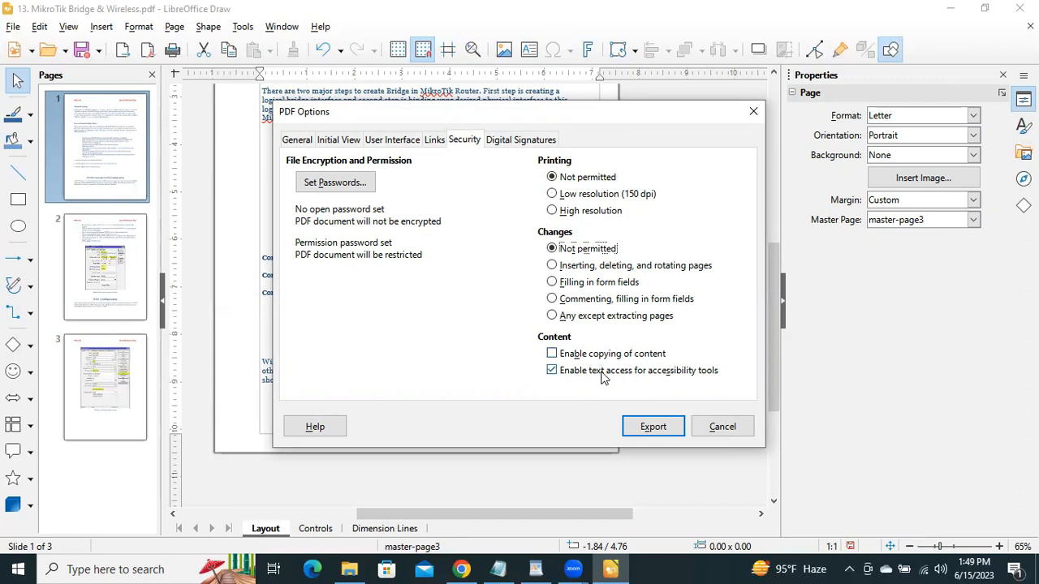
mouse_move(643, 377)
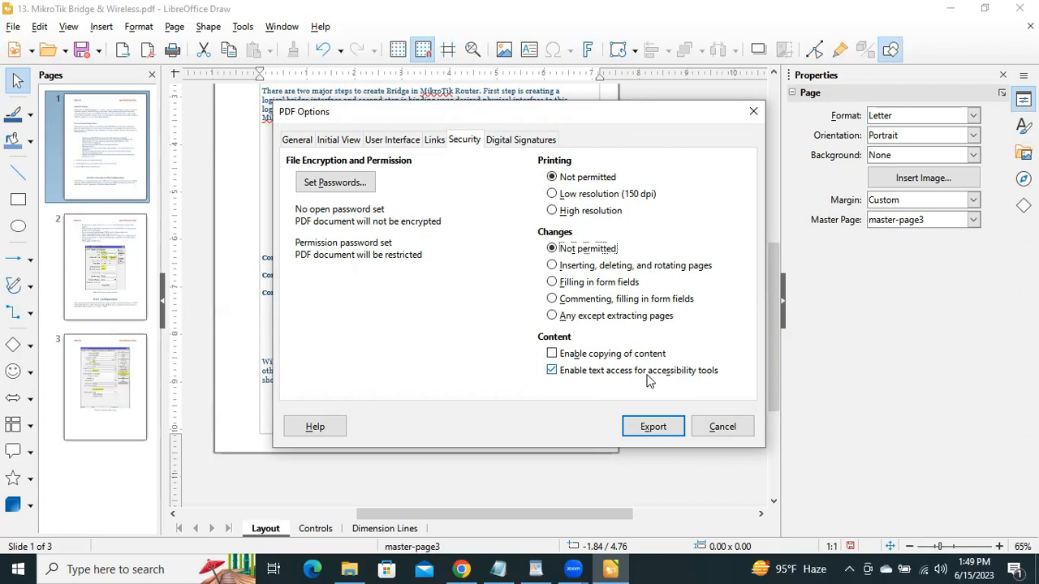
click(552, 370)
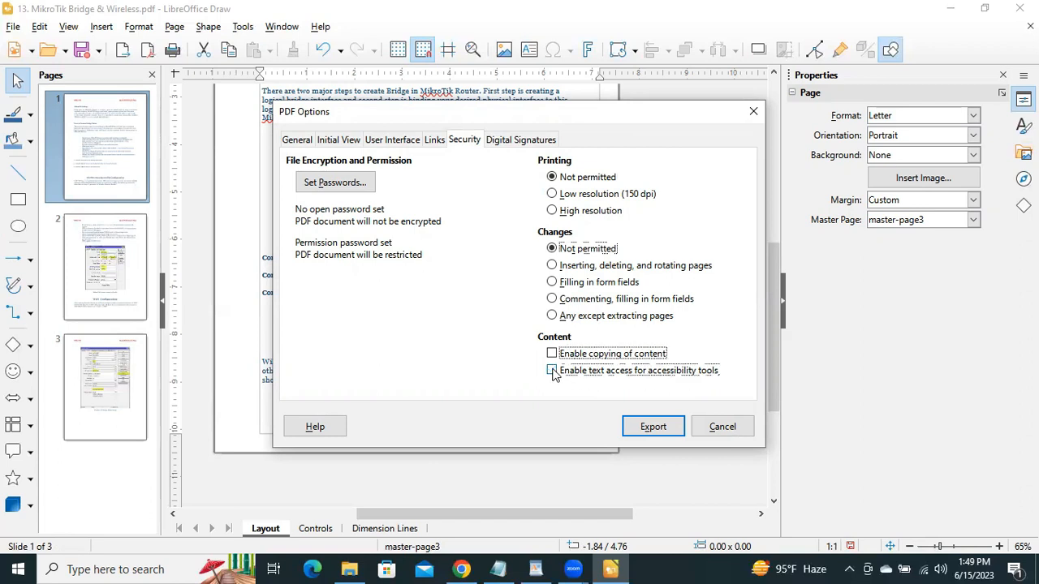
click(551, 370)
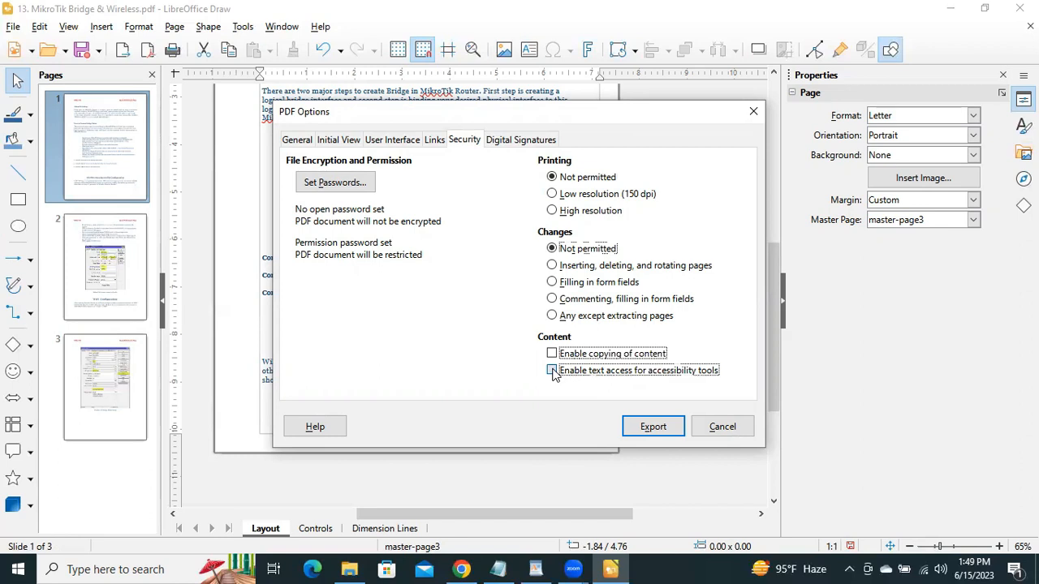
click(551, 370)
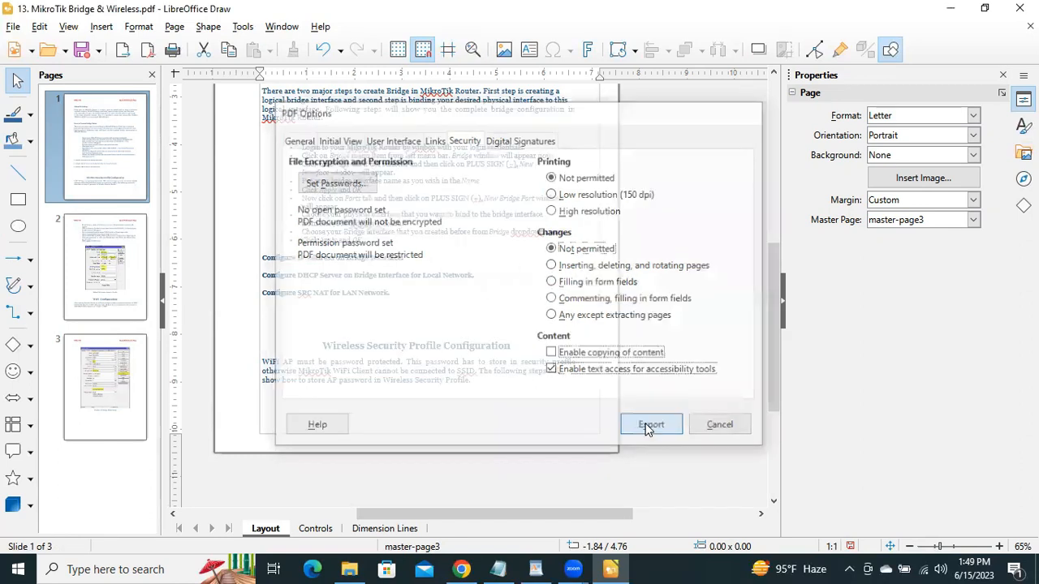
- Export the restricted PDF as '13. MikroTik Bridge & Wireless-Secure'
click(651, 425)
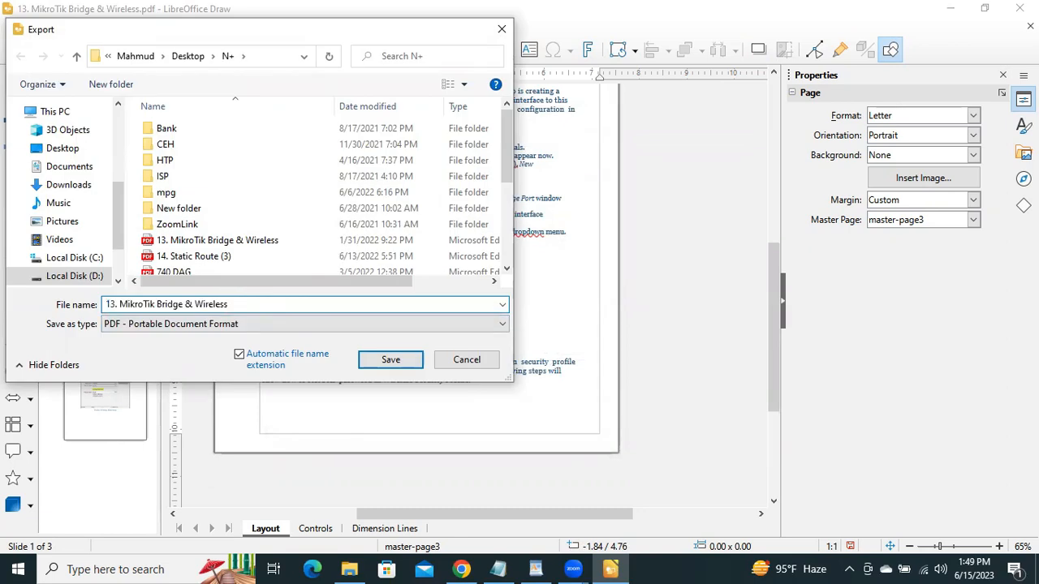
text(-Se)
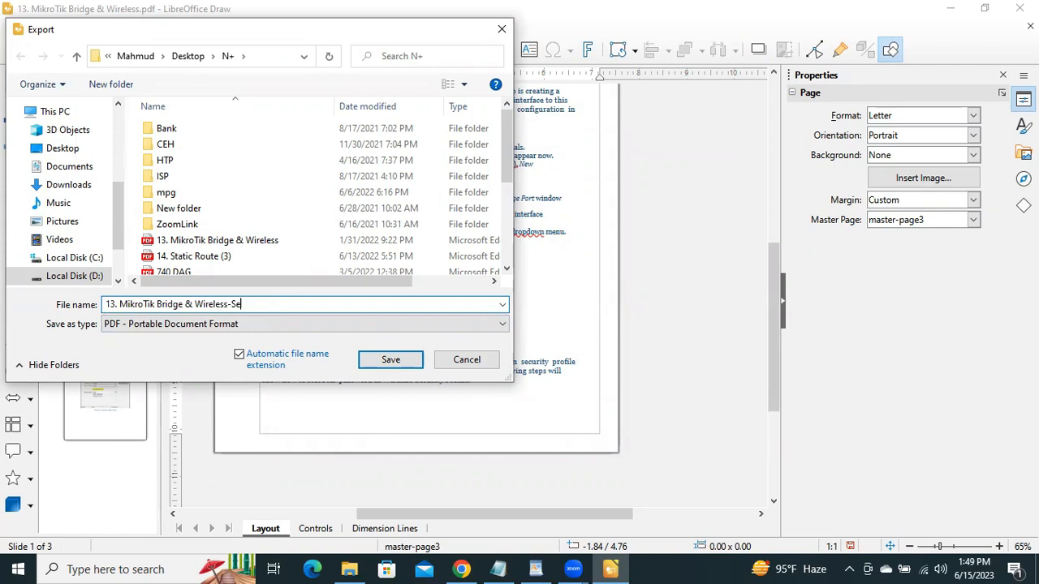
text(cu)
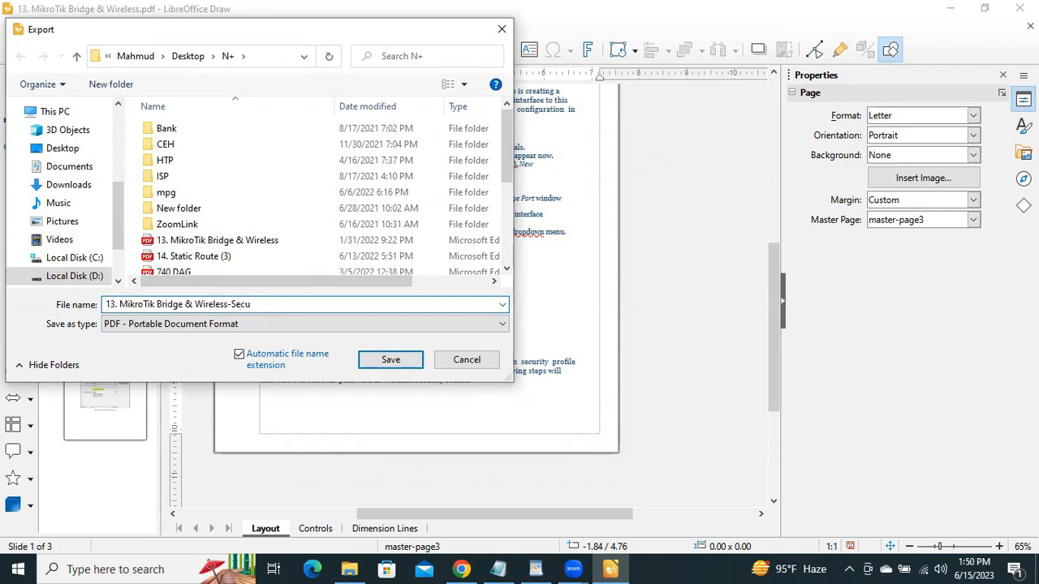
text(re)
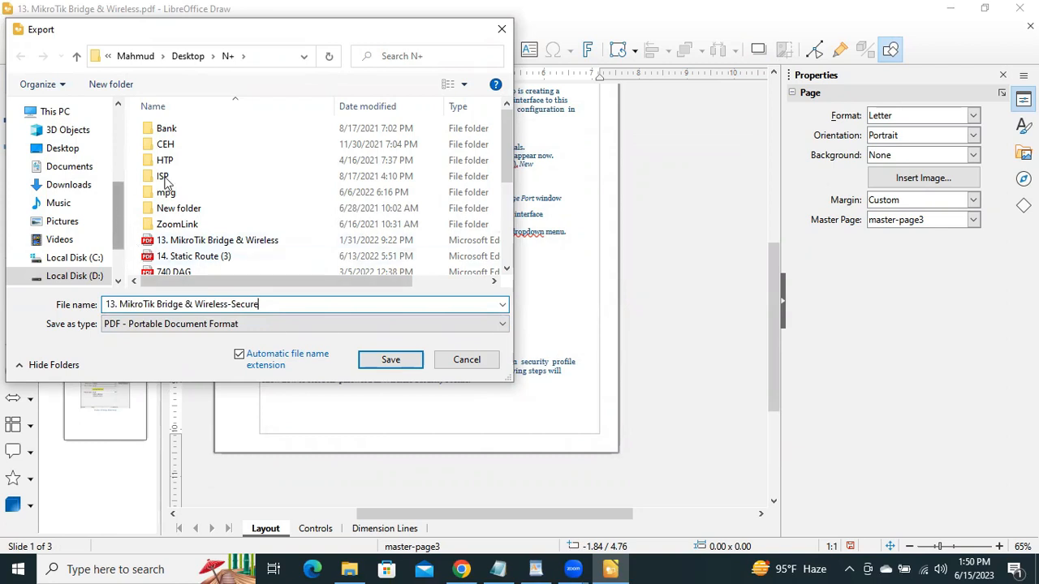
click(390, 360)
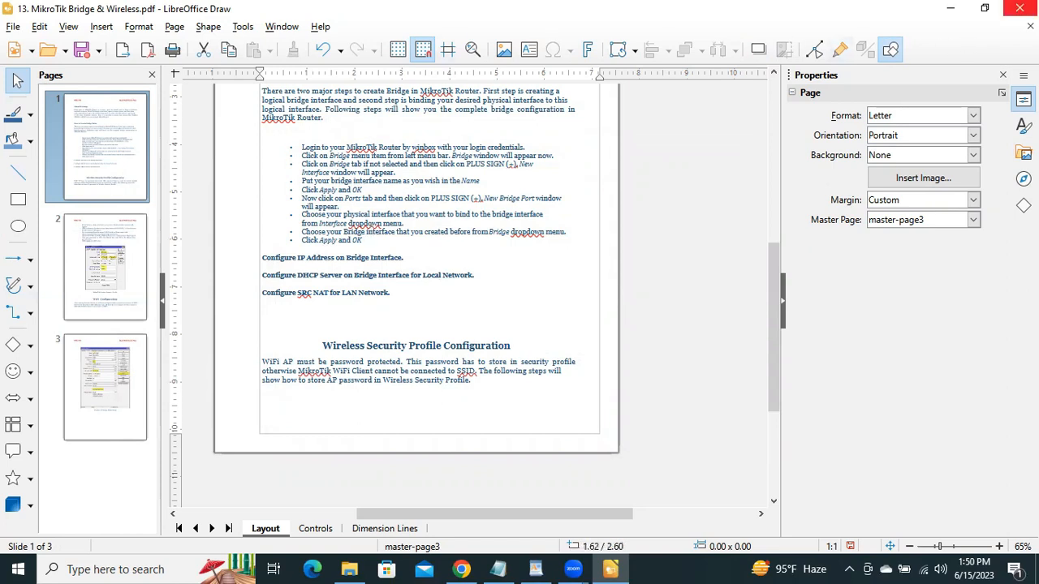
- Close the Draw document without saving and bring up the N+ folder
click(1020, 7)
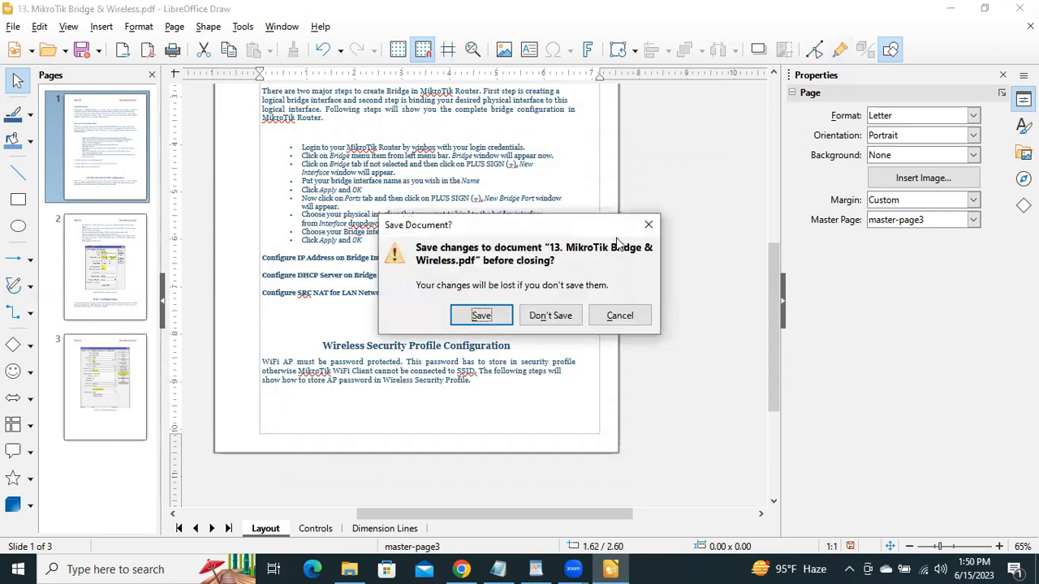
click(551, 315)
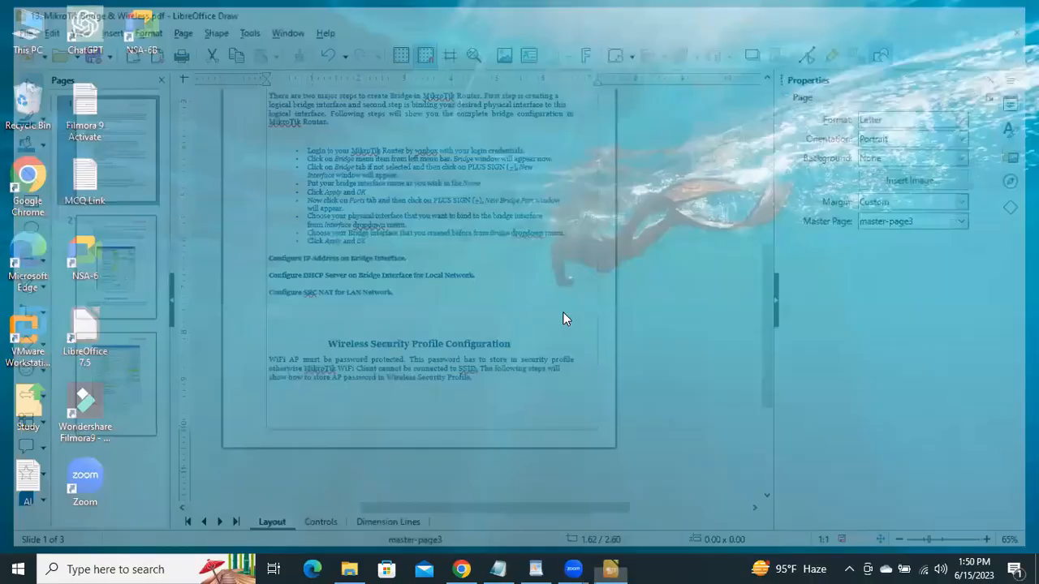
click(990, 15)
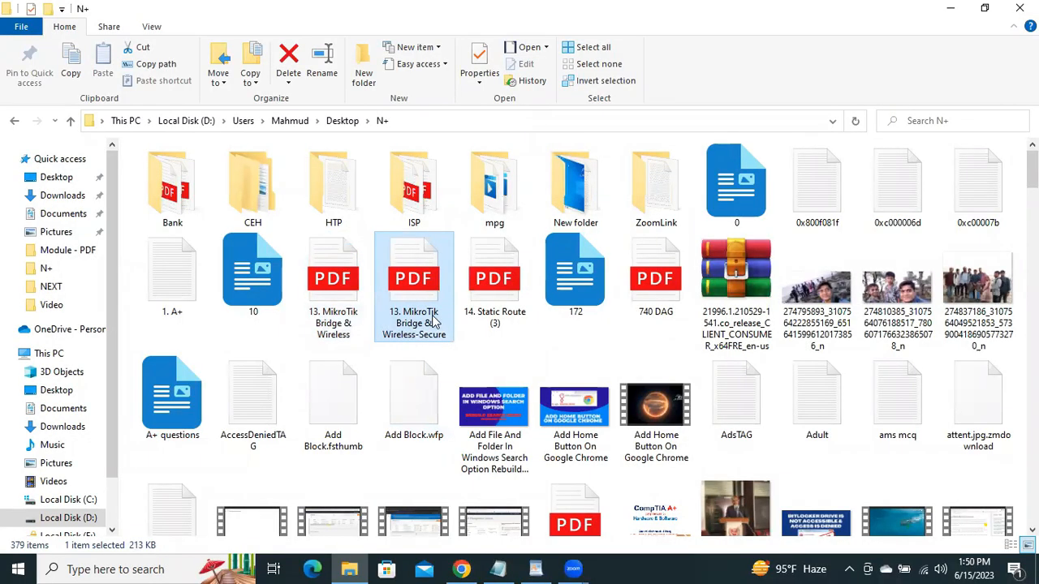
mouse_move(434, 325)
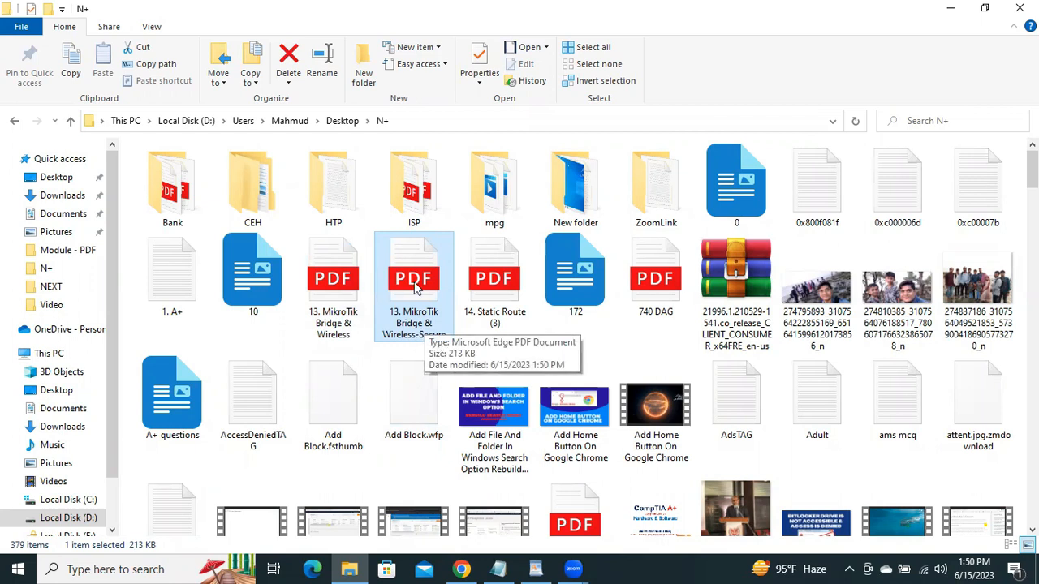
- Open '13. MikroTik Bridge & Wireless-Secure' and '13. MikroTik Bridge & Wireless' in Edge
double_click(414, 278)
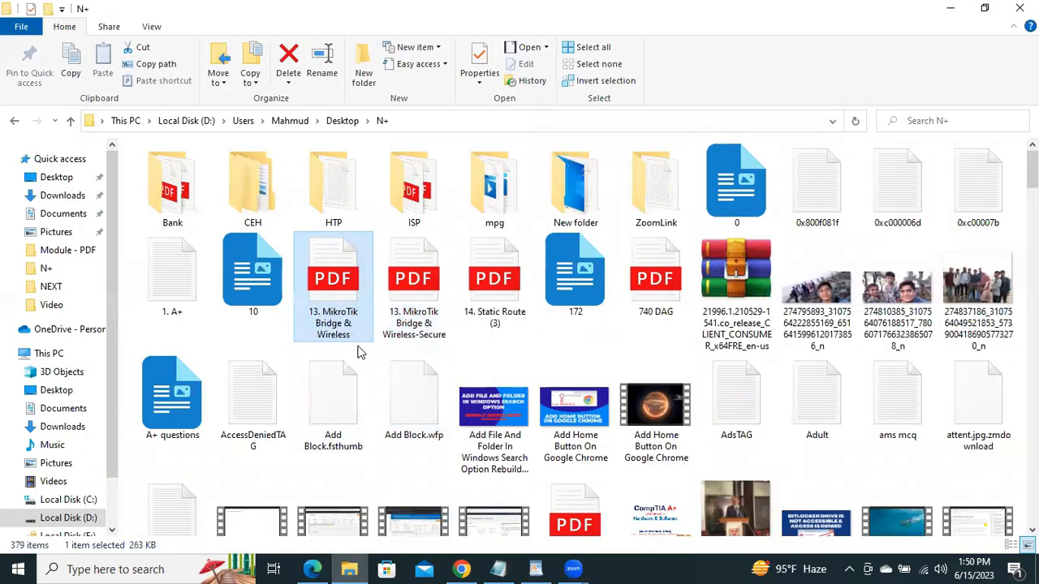
mouse_move(332, 280)
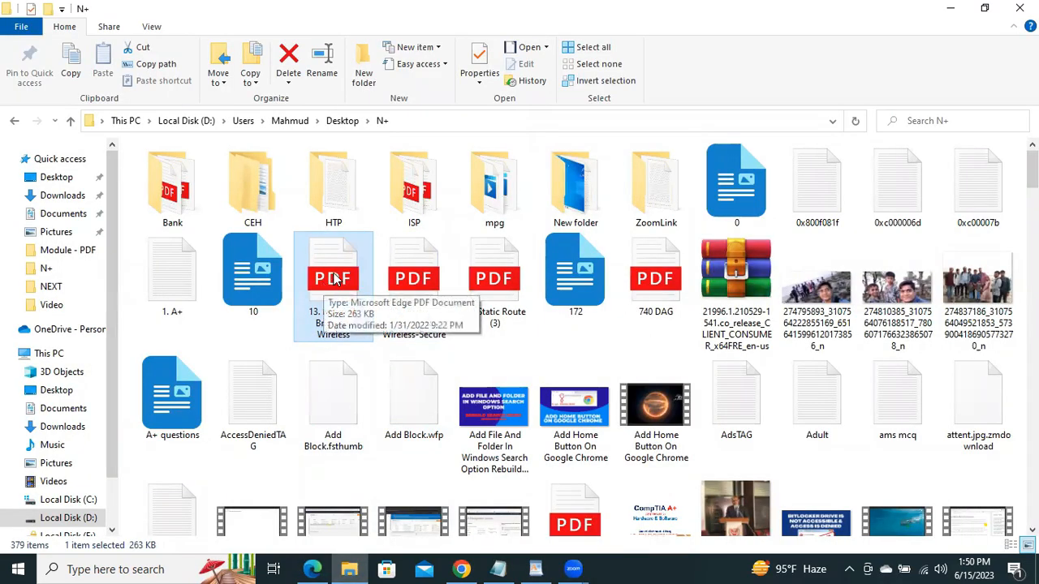
double_click(333, 268)
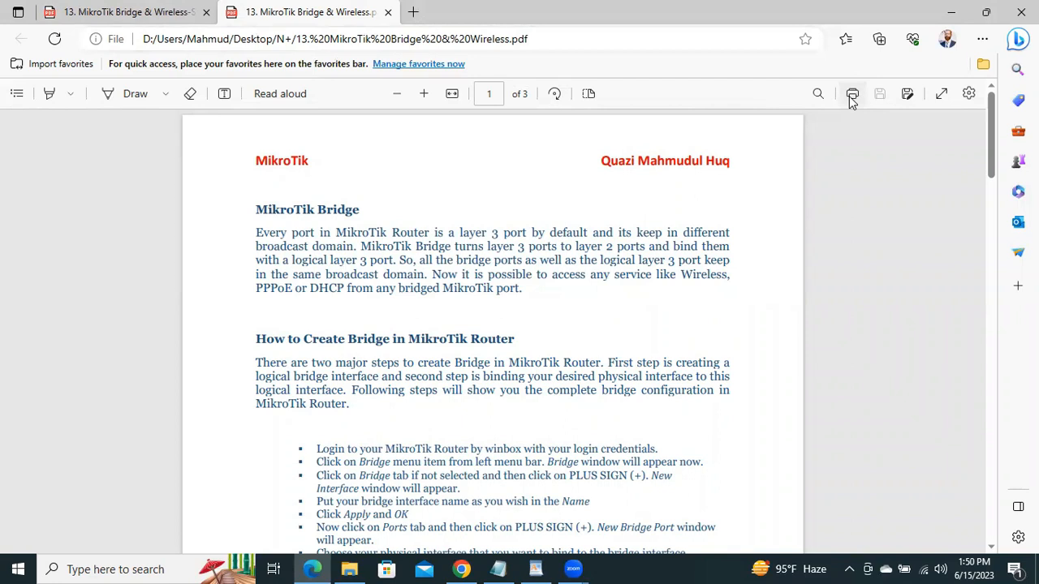
- Try printing the original PDF, cancel, then check the secure copy's context menu
click(853, 93)
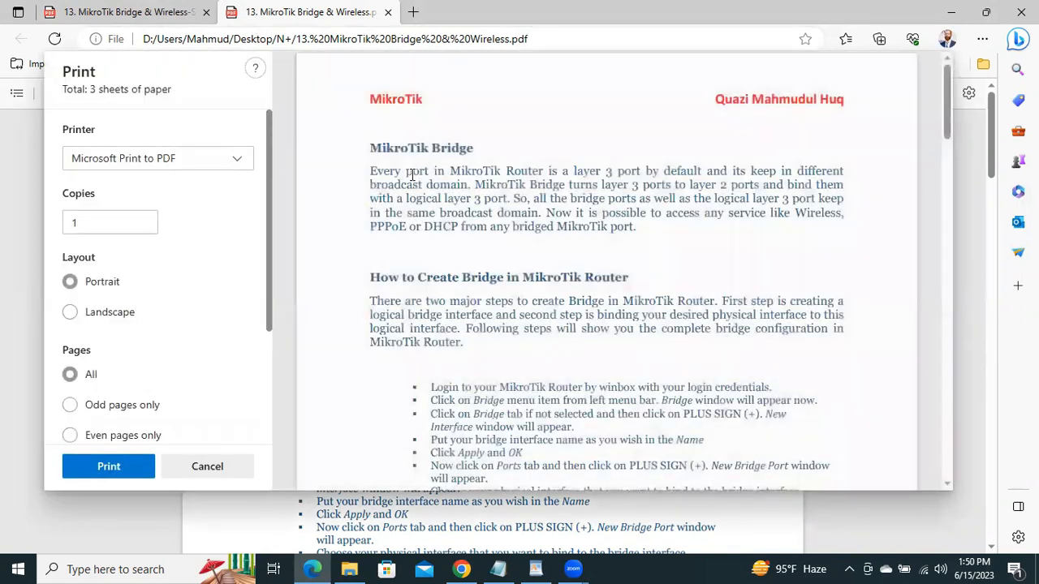
click(207, 465)
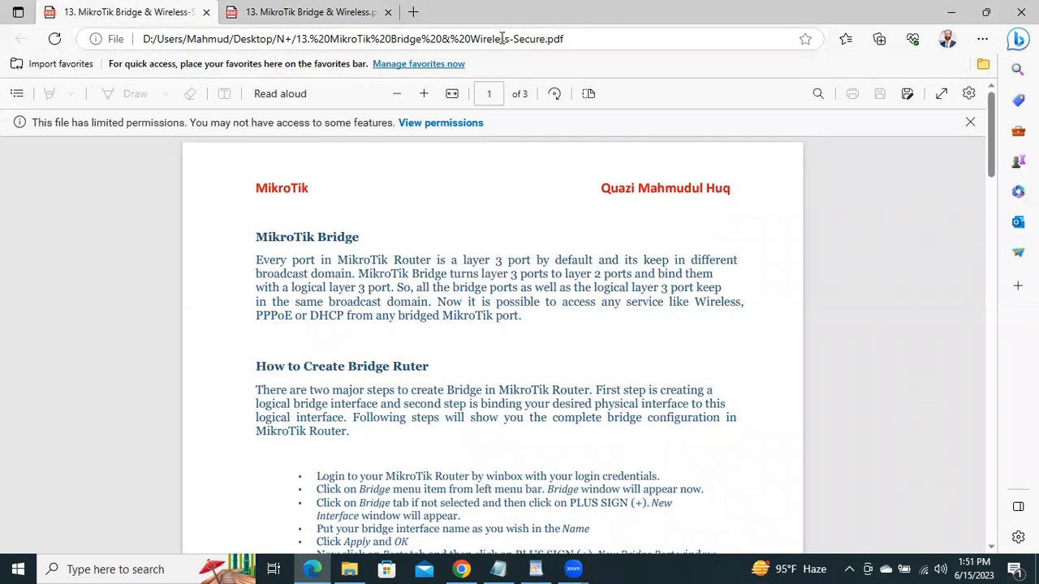
right_click(499, 288)
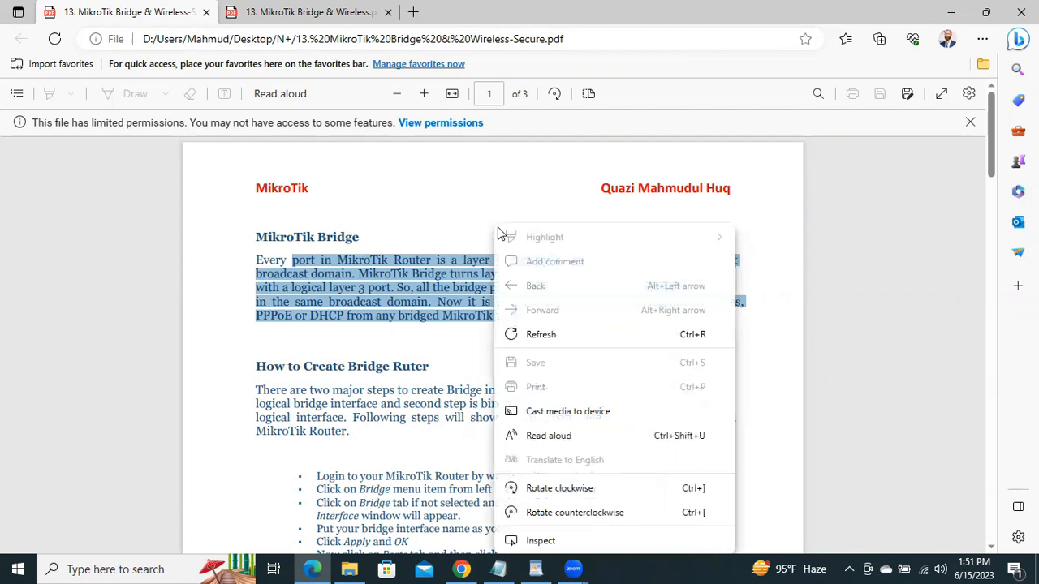
mouse_move(524, 363)
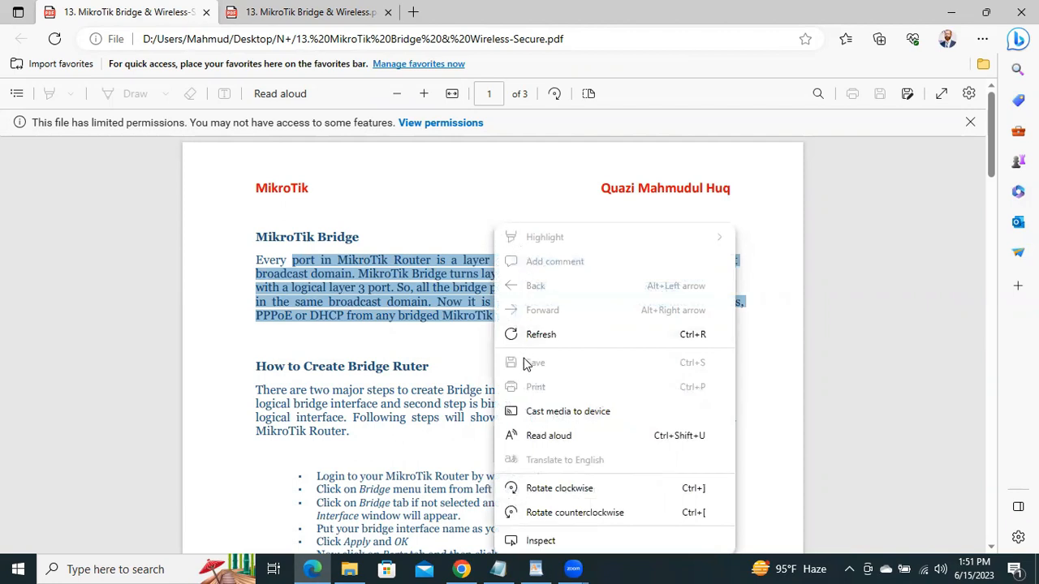
mouse_move(535, 388)
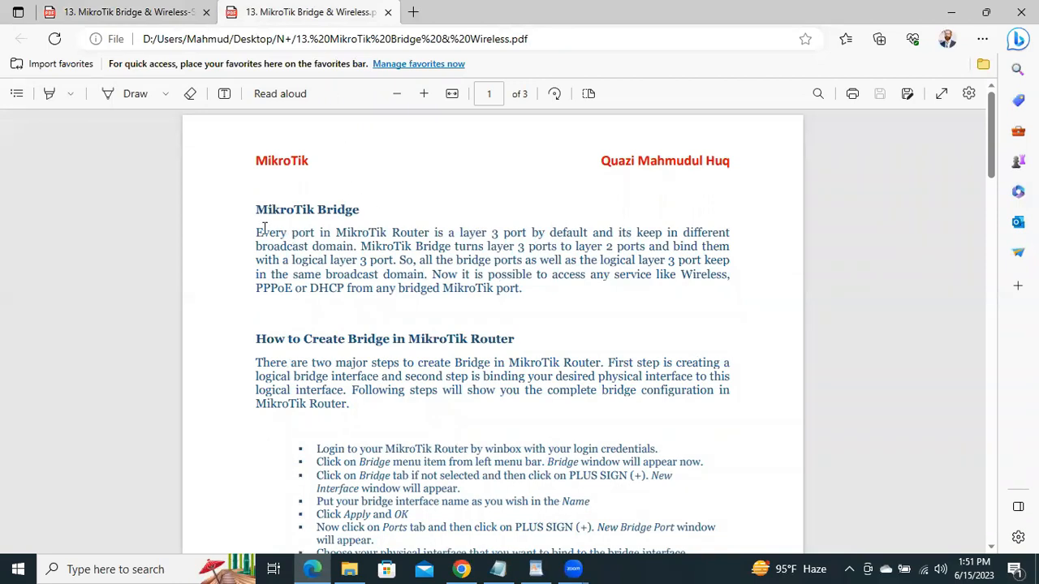
- Select the first paragraph in both PDFs to compare copy availability
drag(255, 232, 523, 288)
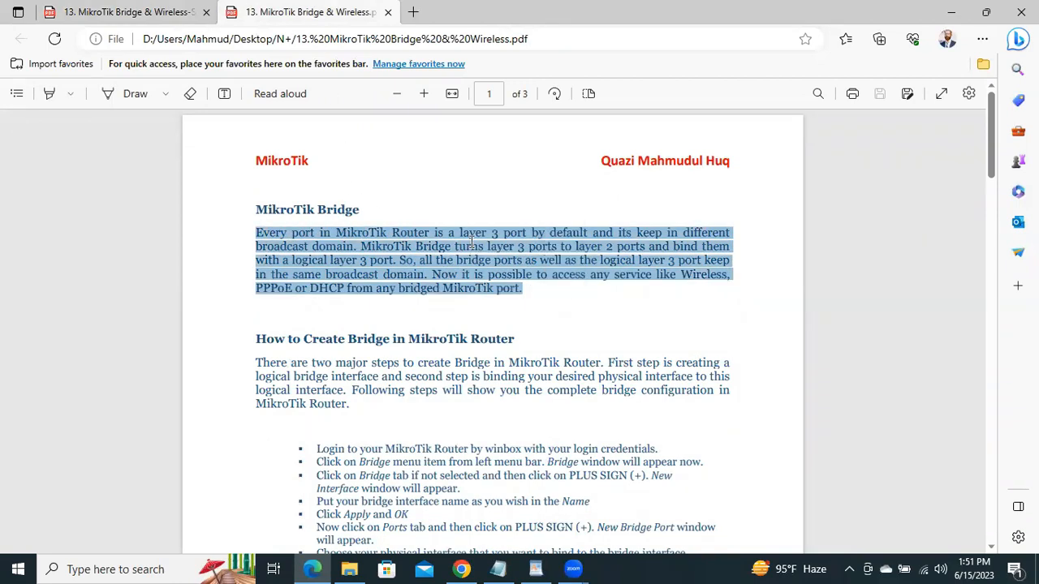
right_click(471, 259)
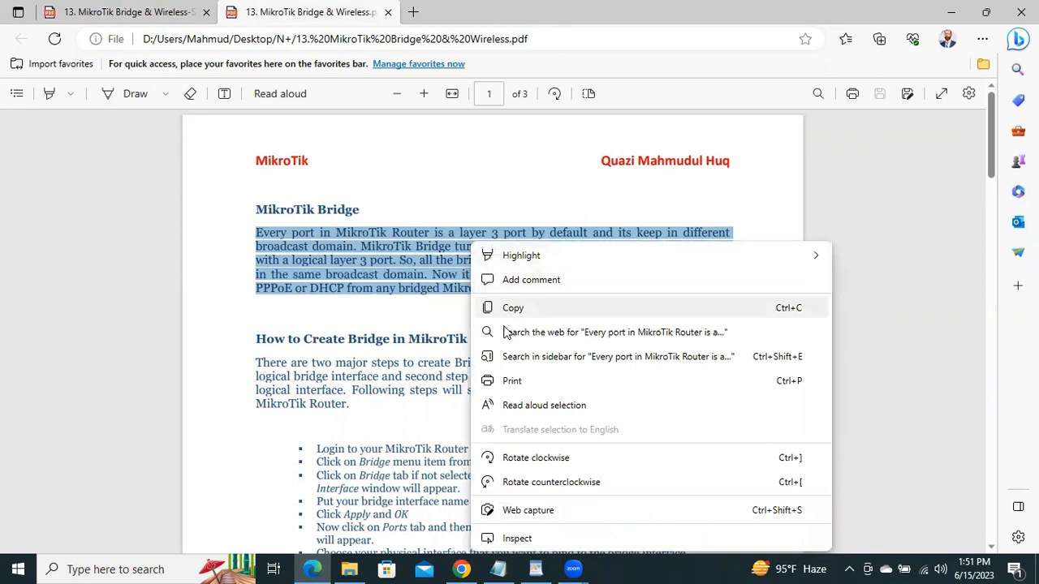
mouse_move(548, 458)
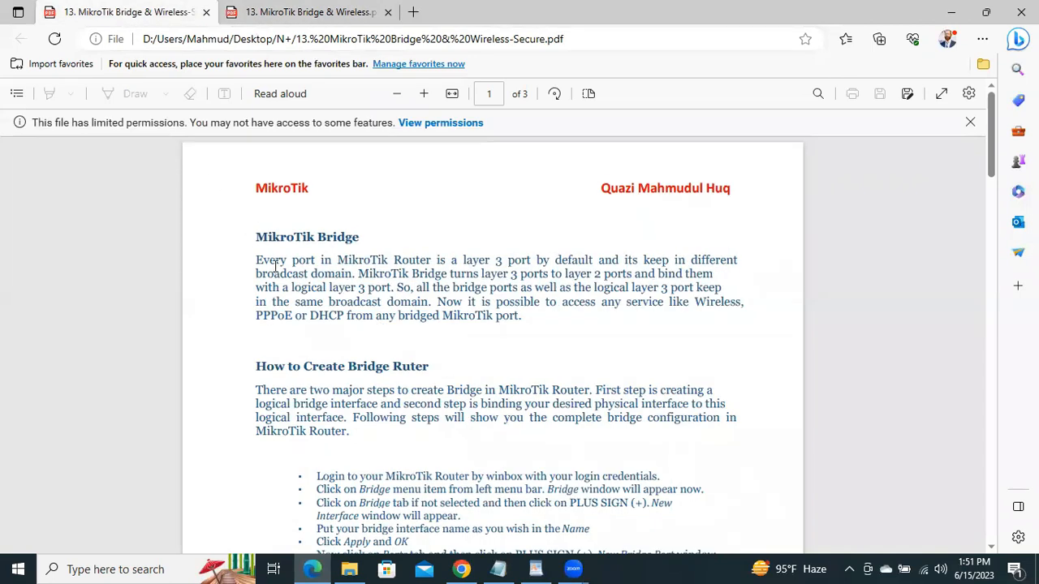
drag(254, 260, 522, 316)
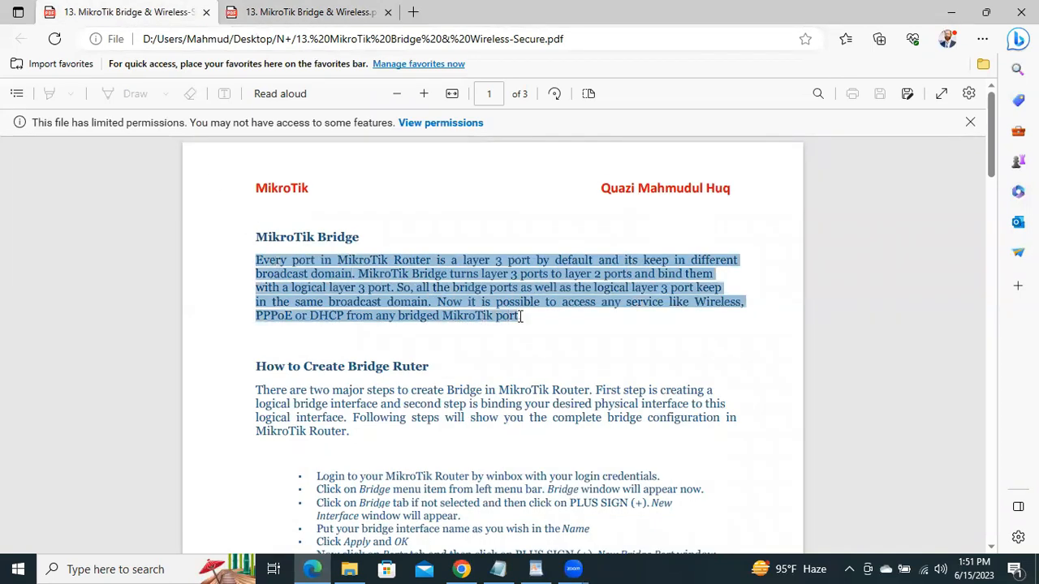
right_click(443, 284)
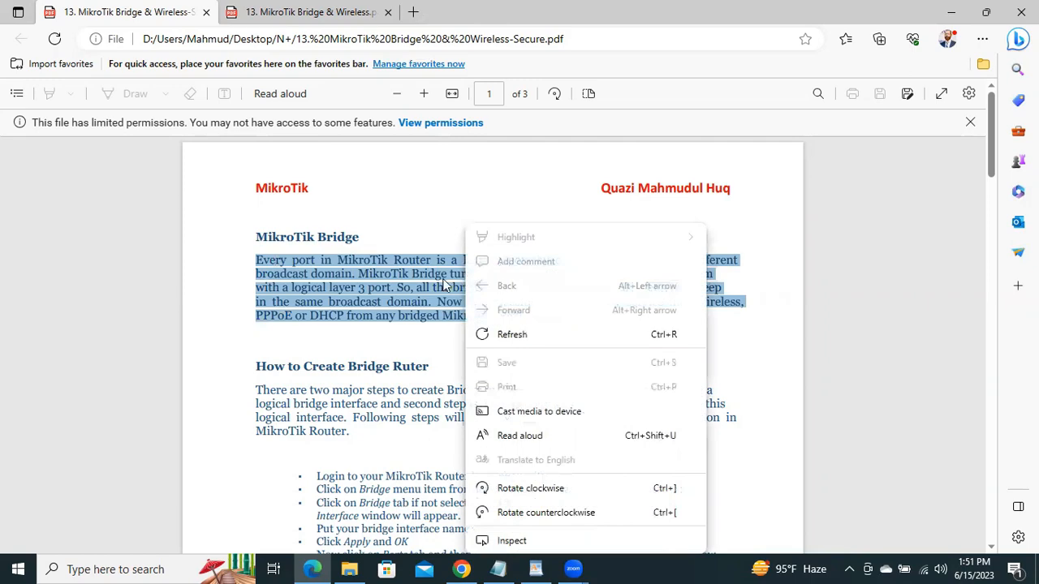